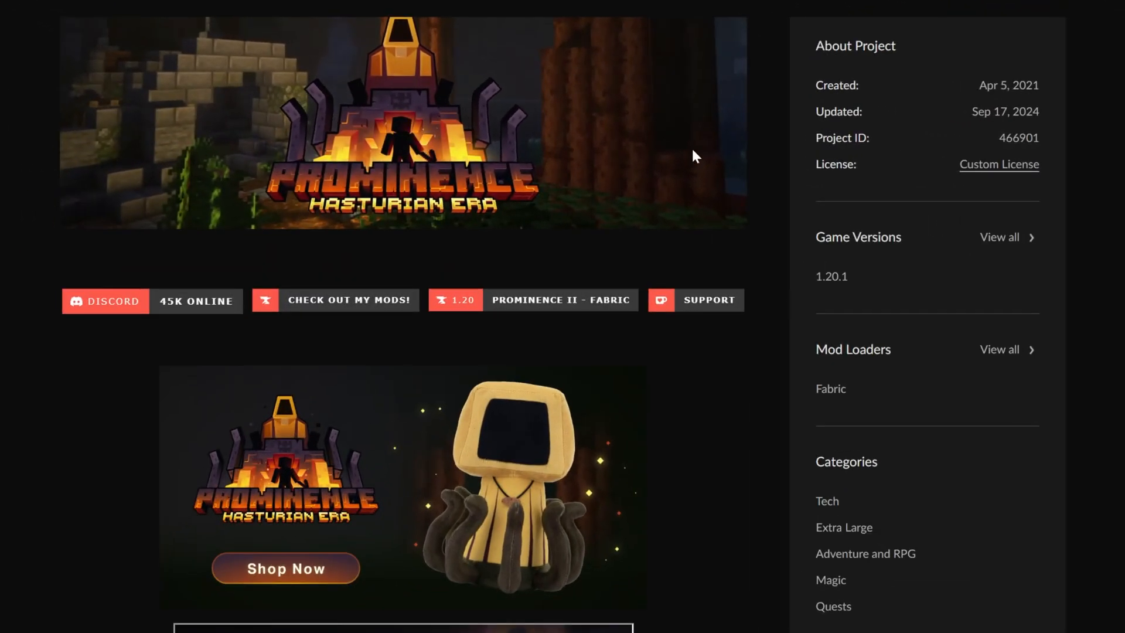
Browse the CurseForge launcher guide and save the installer into the Downloads folder.
scroll("down", 3)
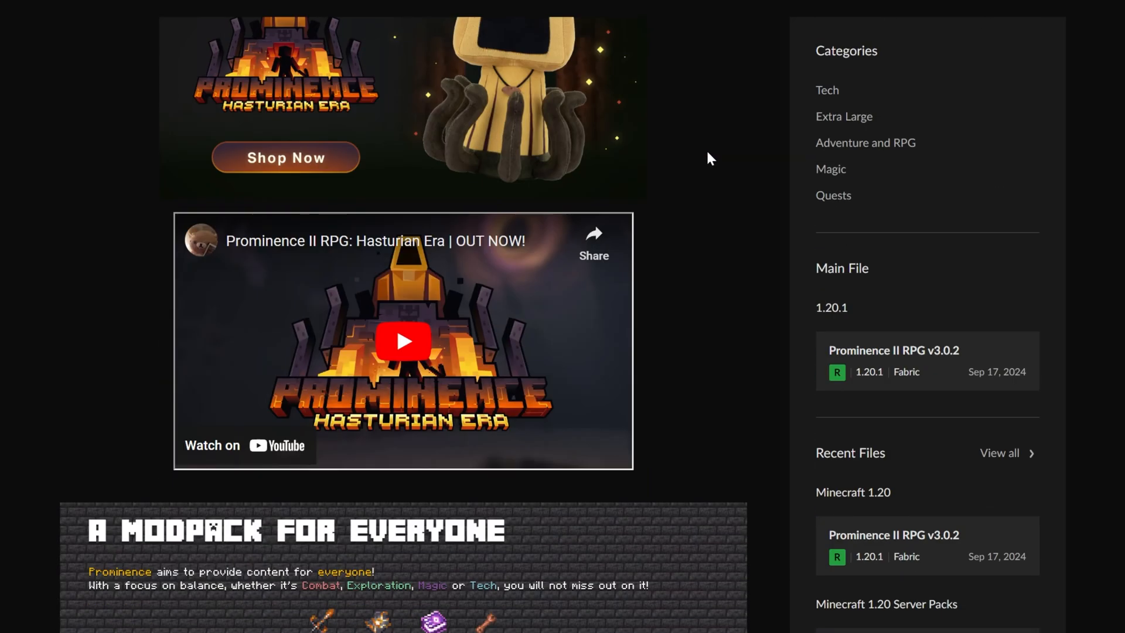
scroll("down", 3)
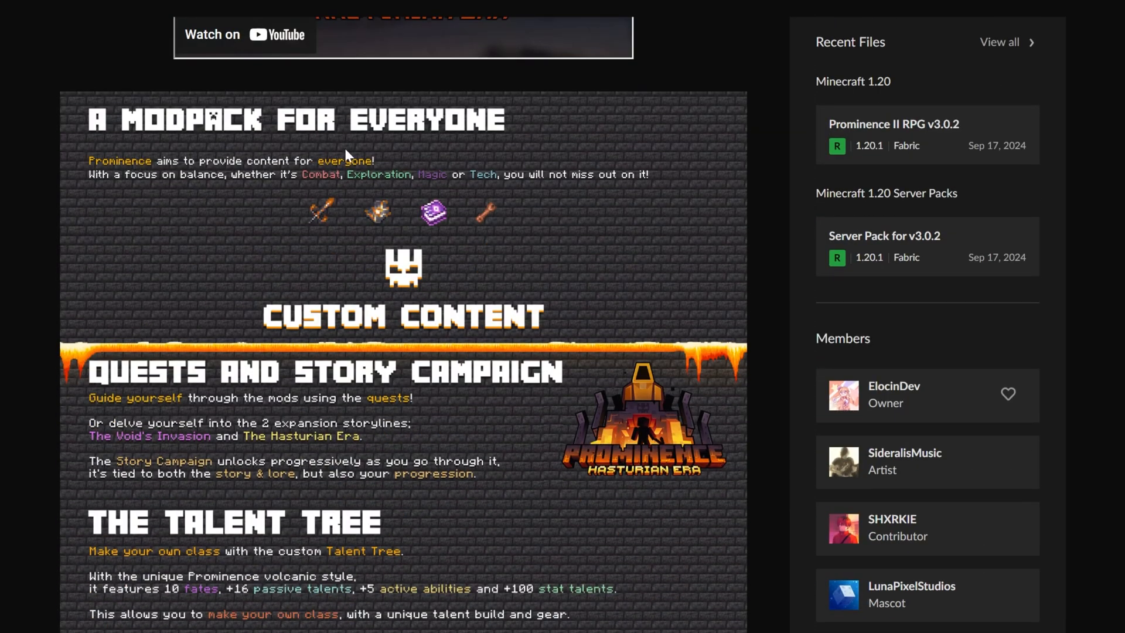
mouse_move(448, 136)
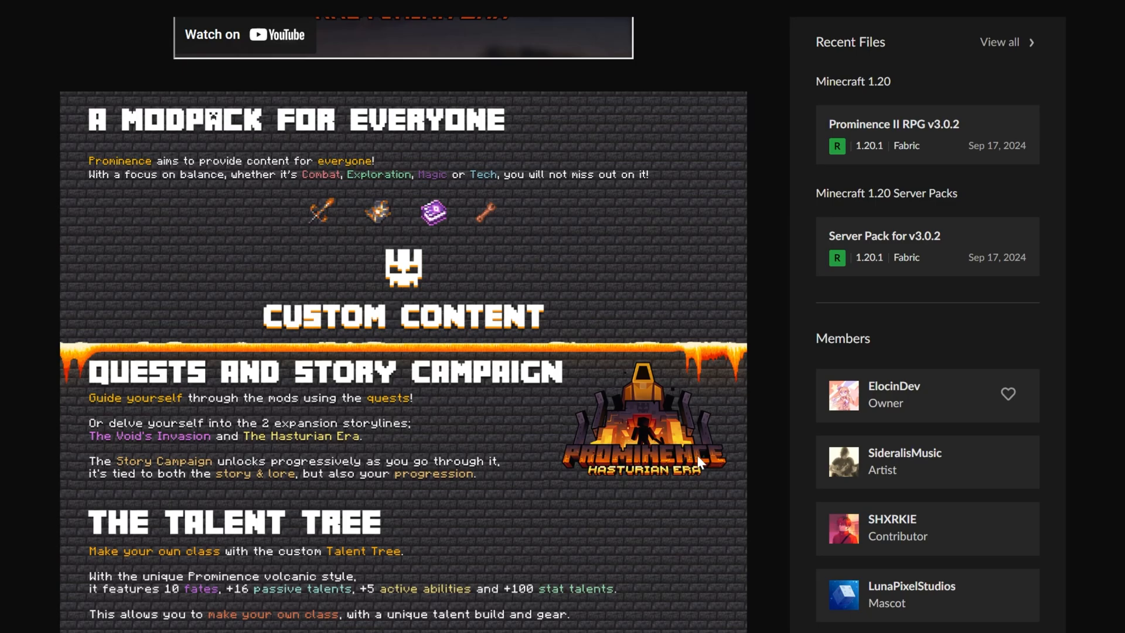
scroll("down", 3)
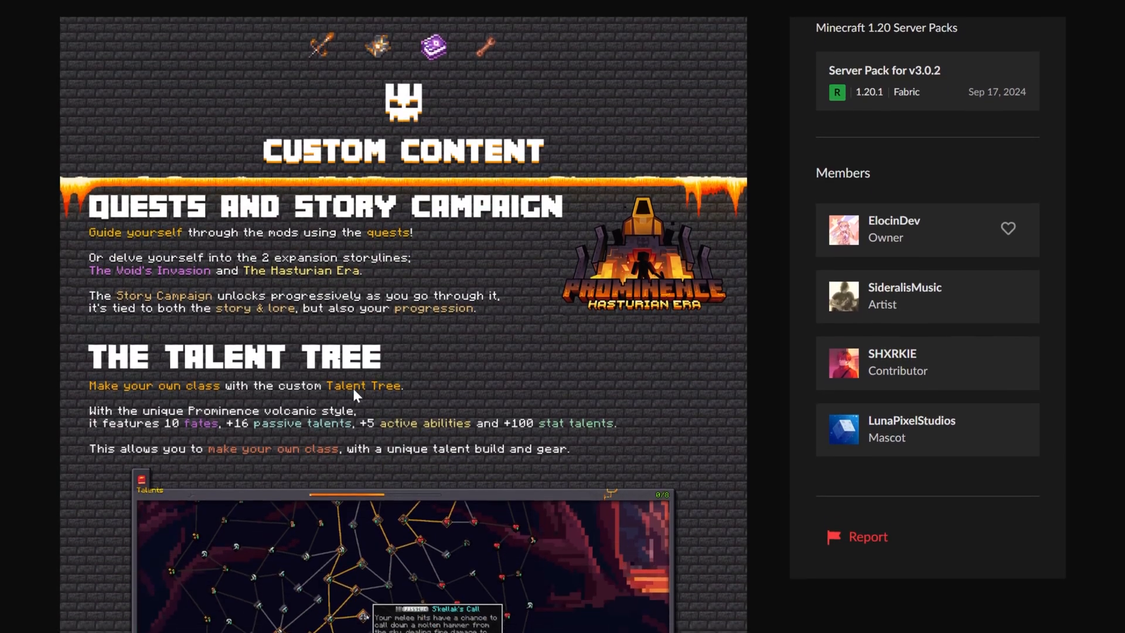
scroll("down", 3)
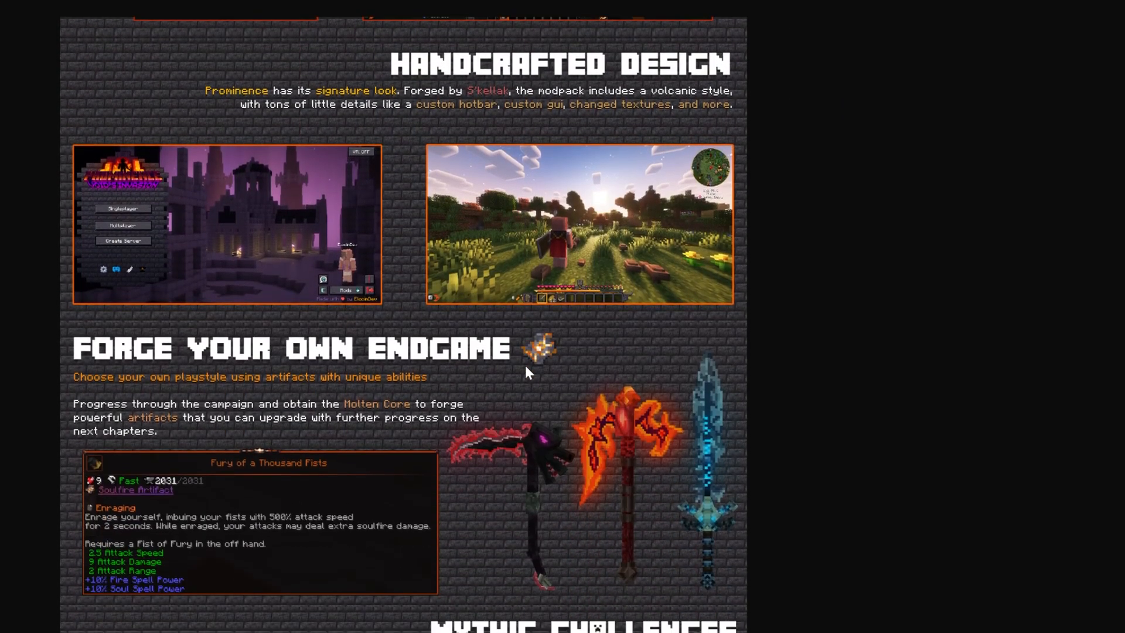
scroll("down", 3)
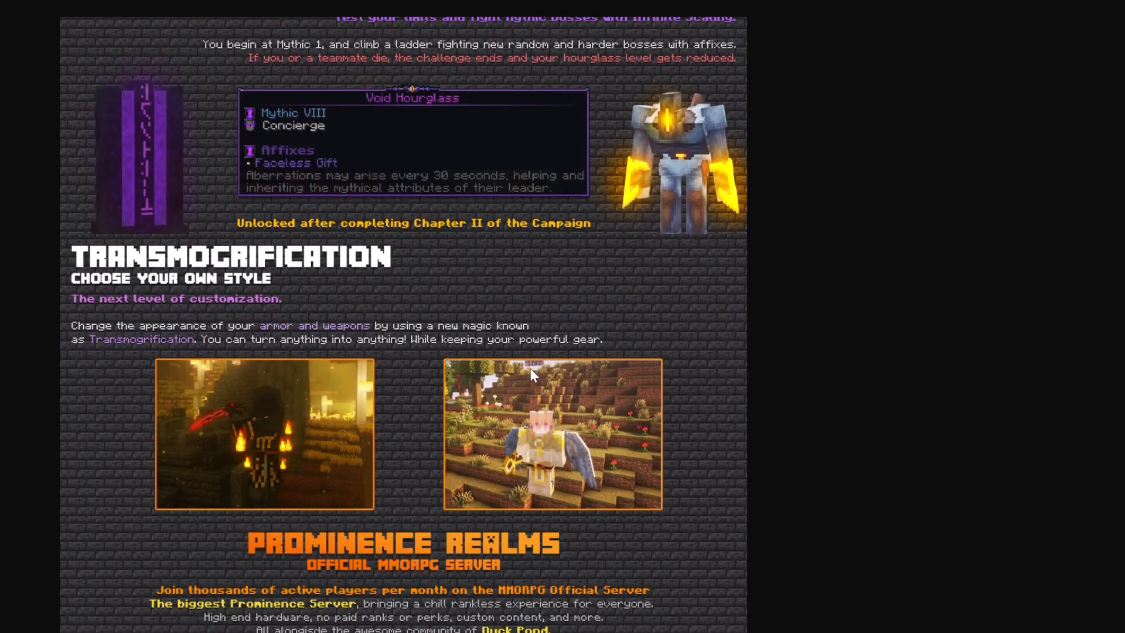
scroll("up", 3)
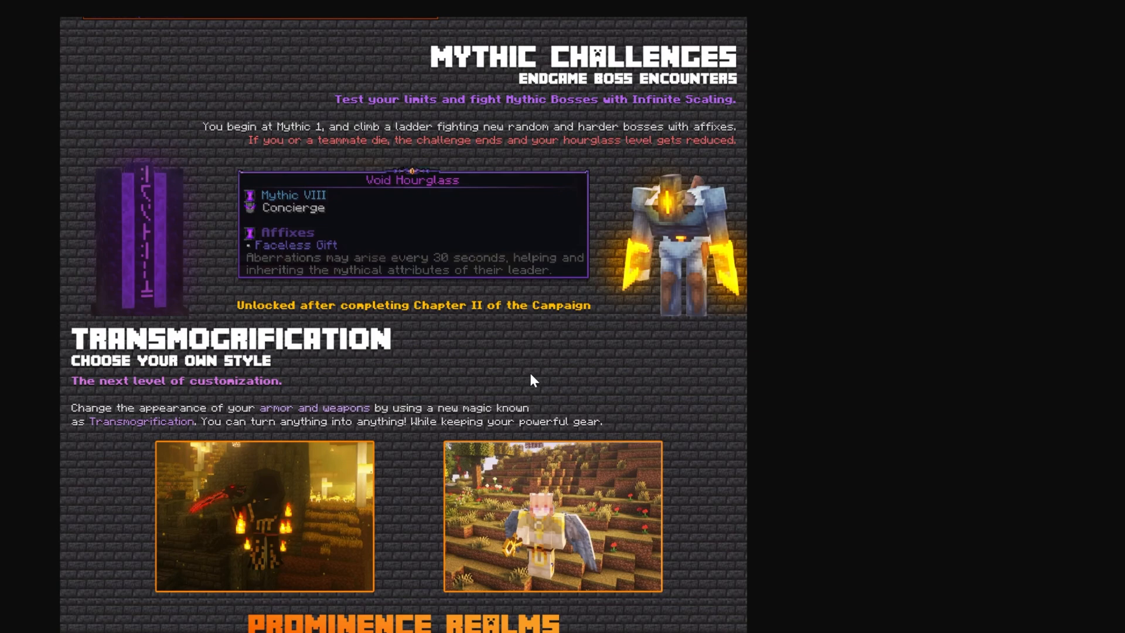
mouse_move(535, 385)
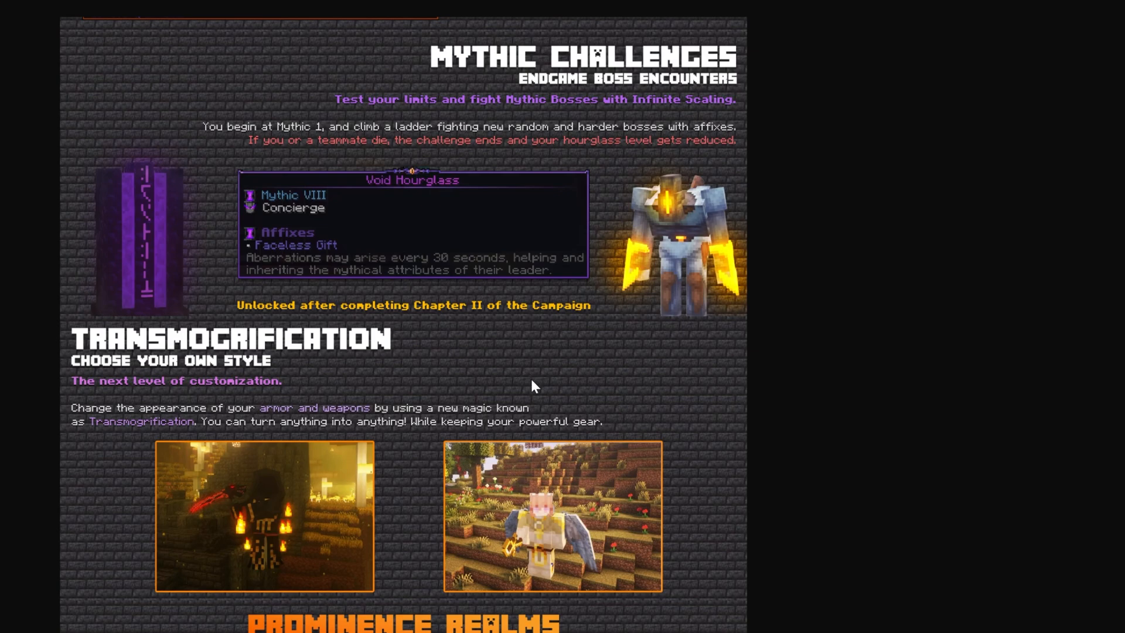
scroll("up", 3)
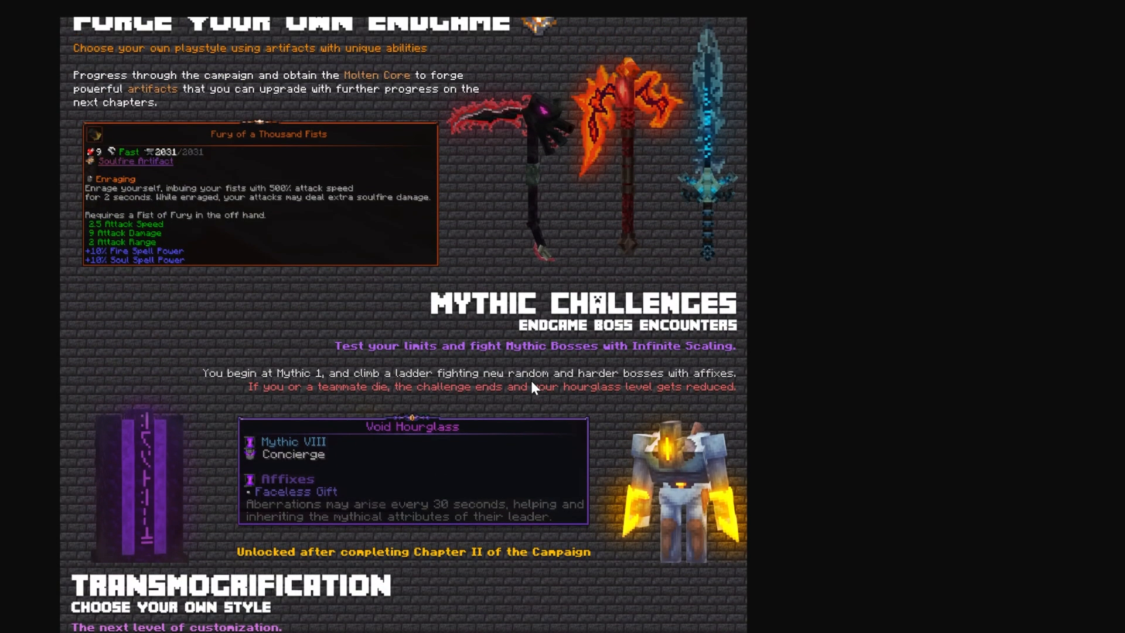
scroll("down", 3)
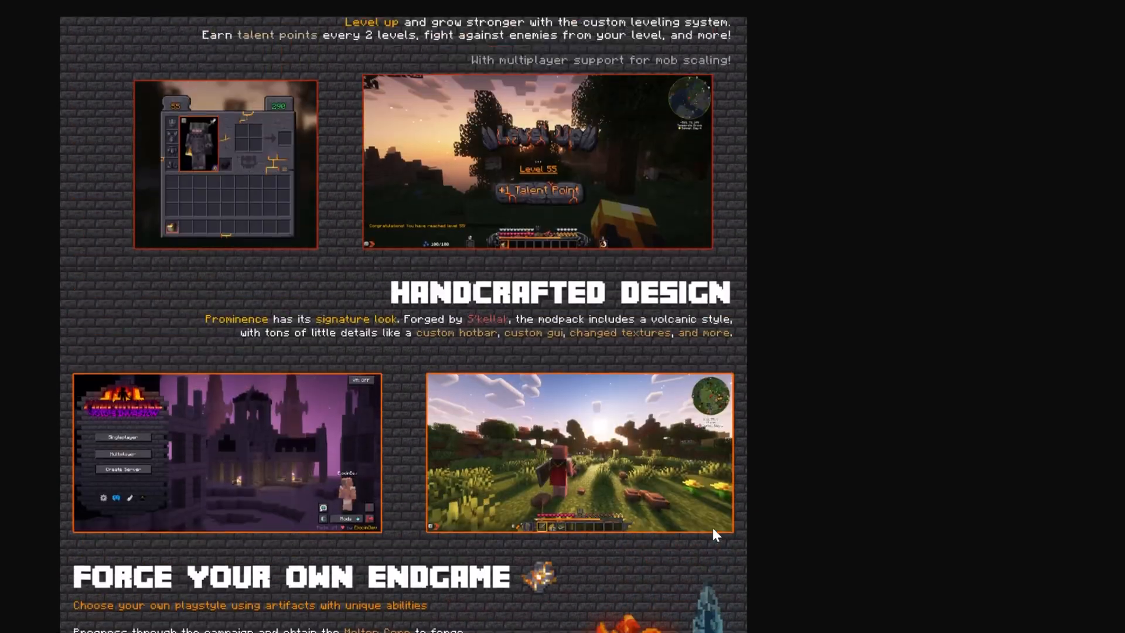
scroll("up", 3)
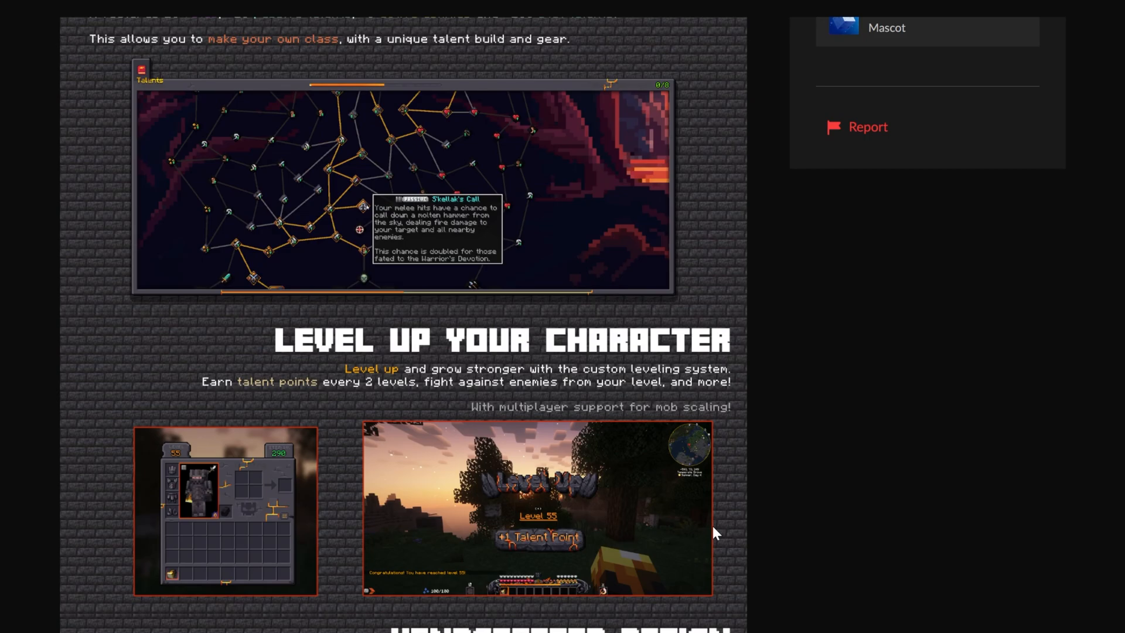
scroll("up", 3)
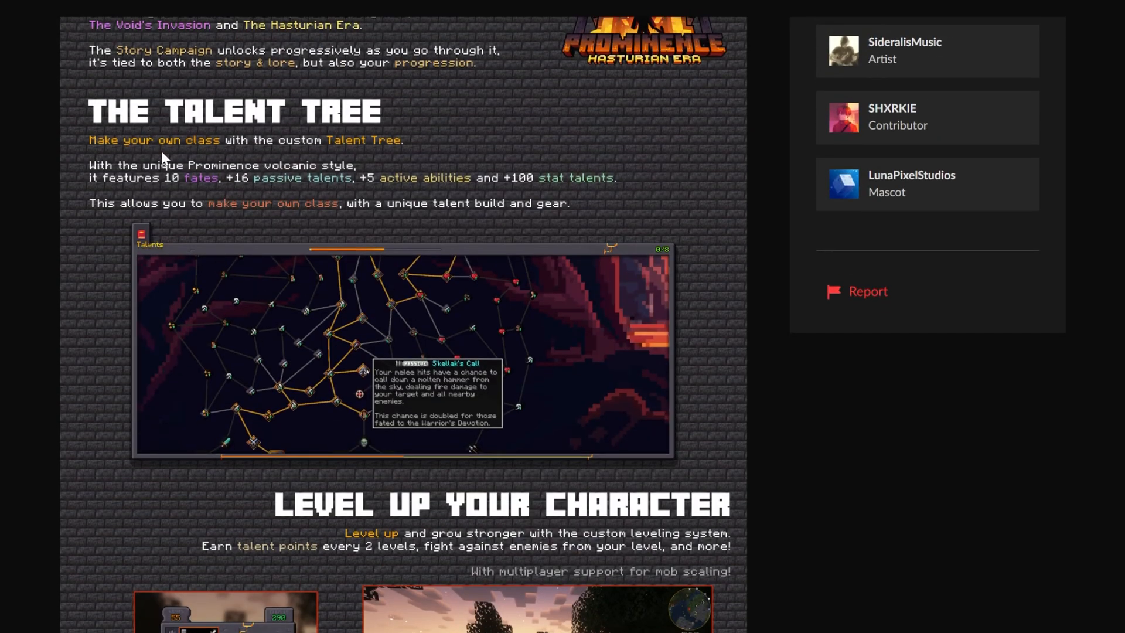
mouse_move(609, 411)
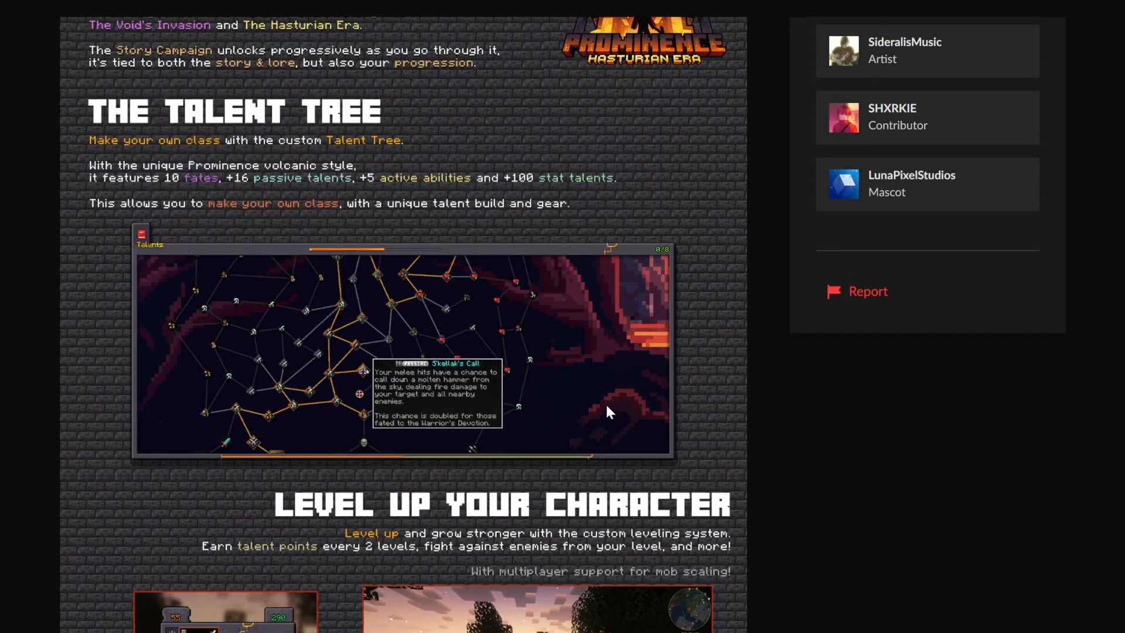
scroll("up", 3)
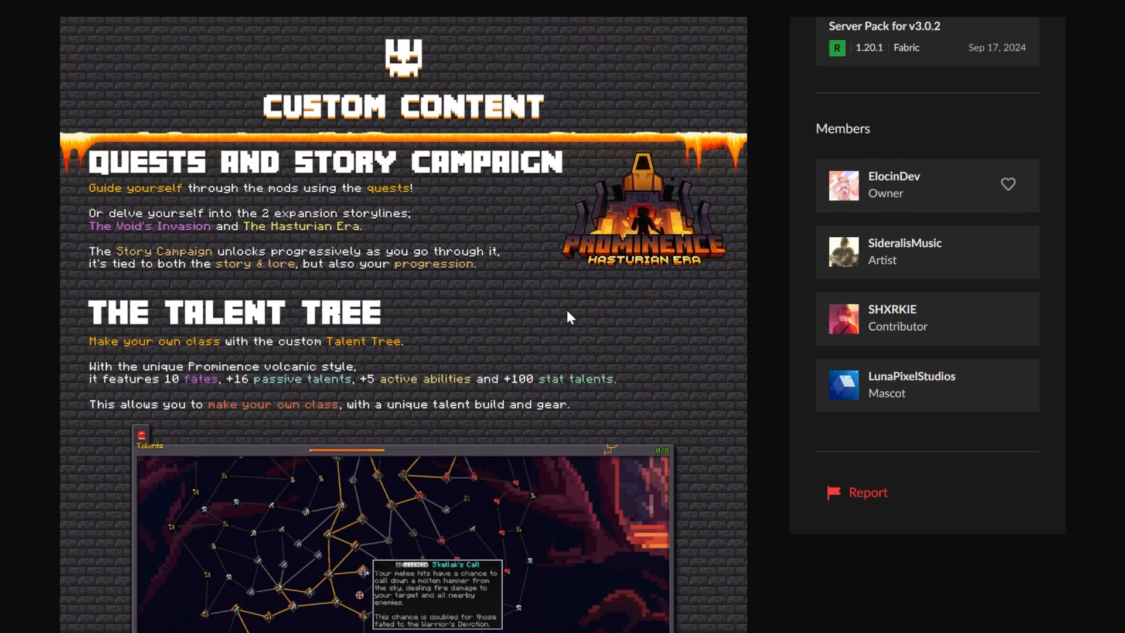
scroll("up", 3)
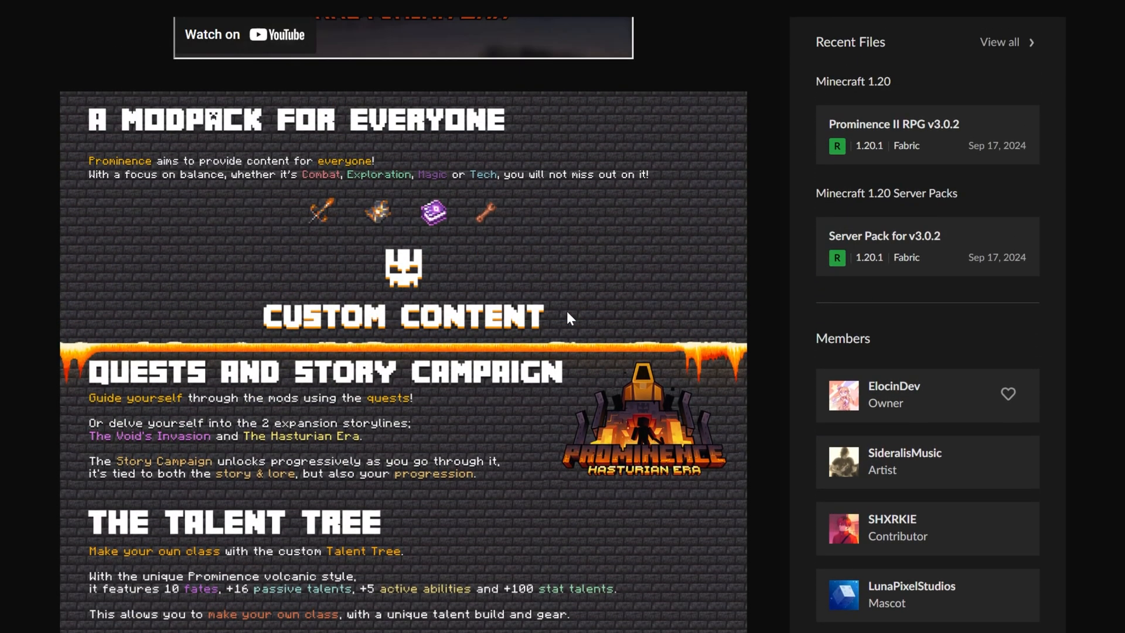
mouse_move(170, 106)
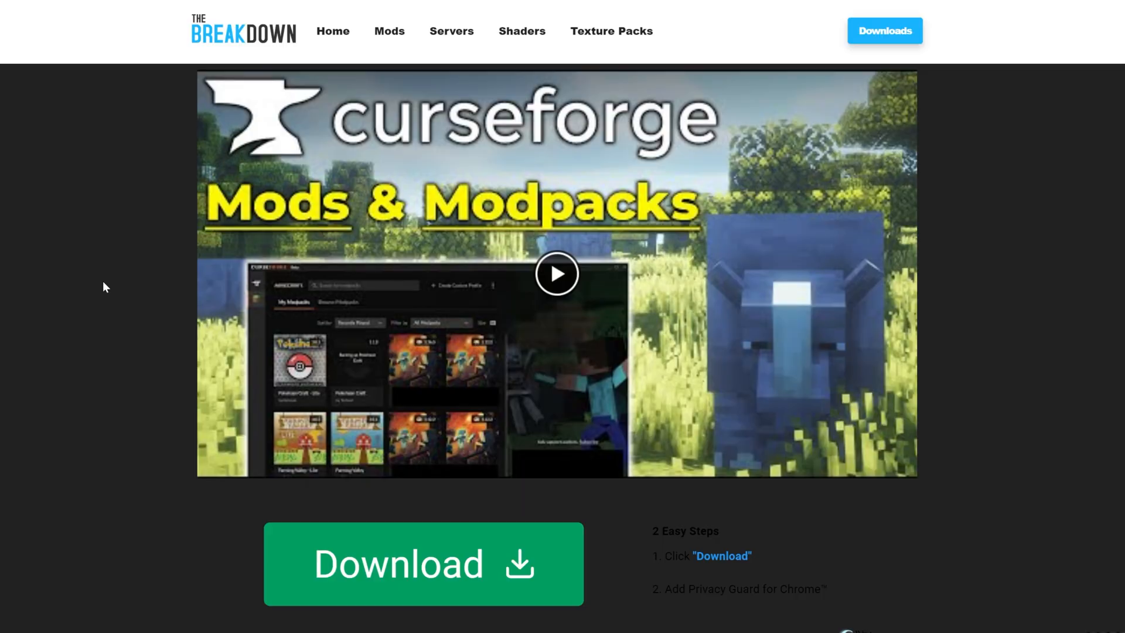
scroll("down", 3)
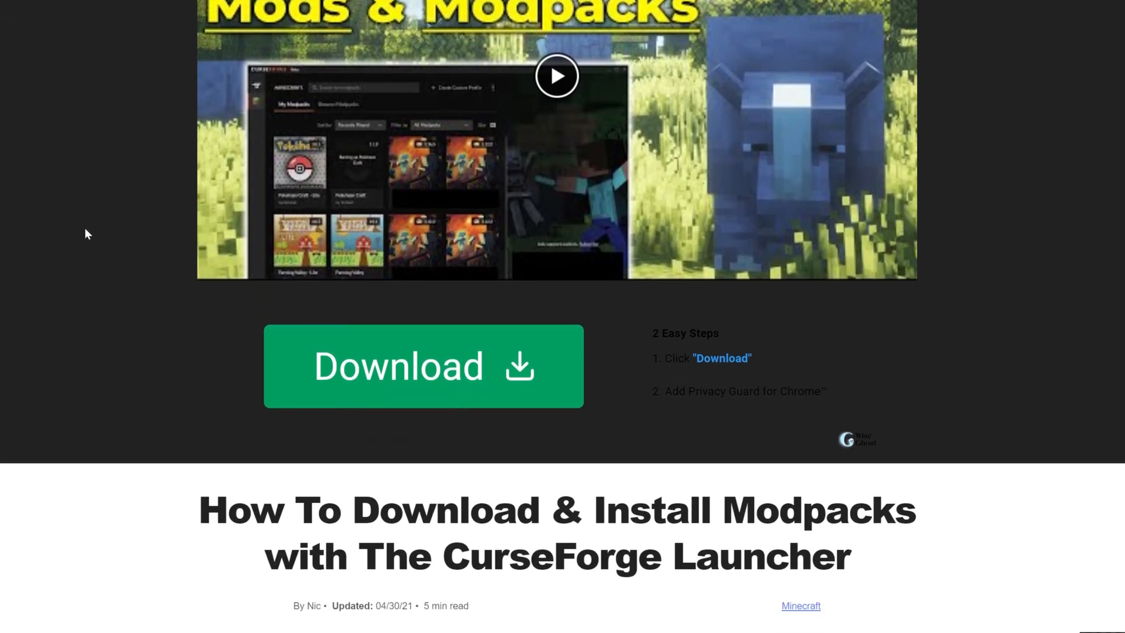
scroll("down", 3)
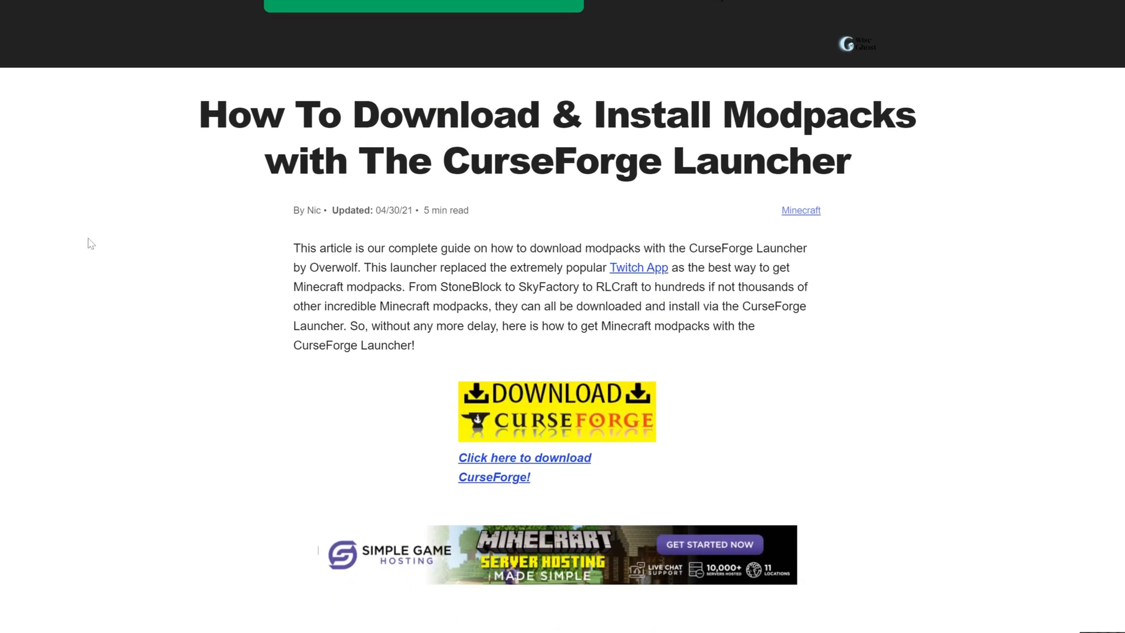
scroll("down", 3)
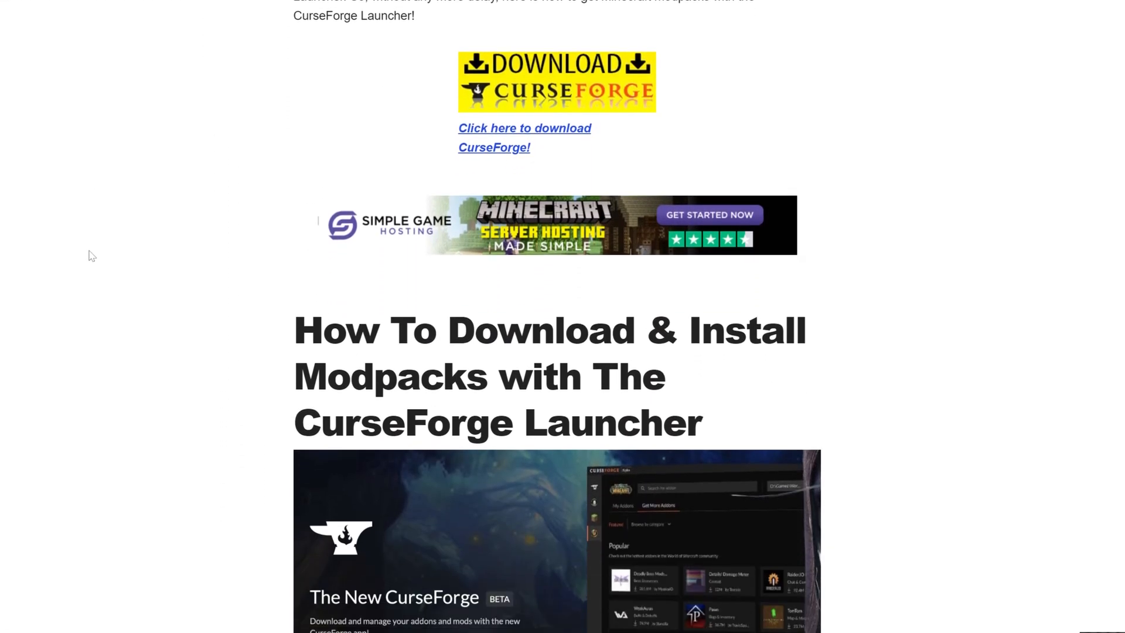
scroll("up", 3)
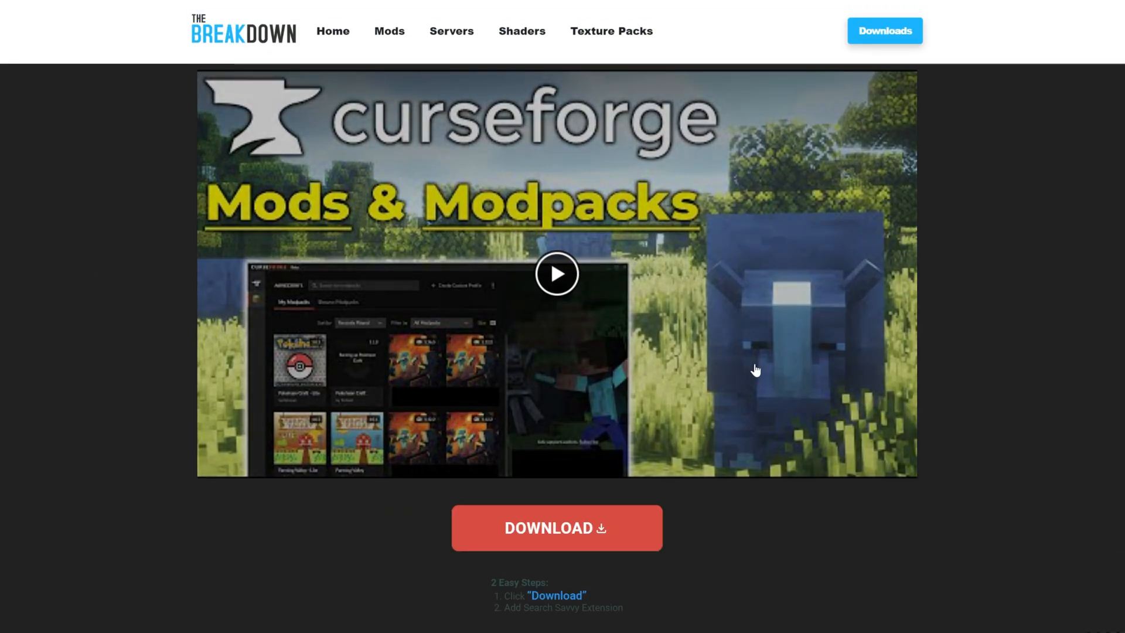
mouse_move(564, 186)
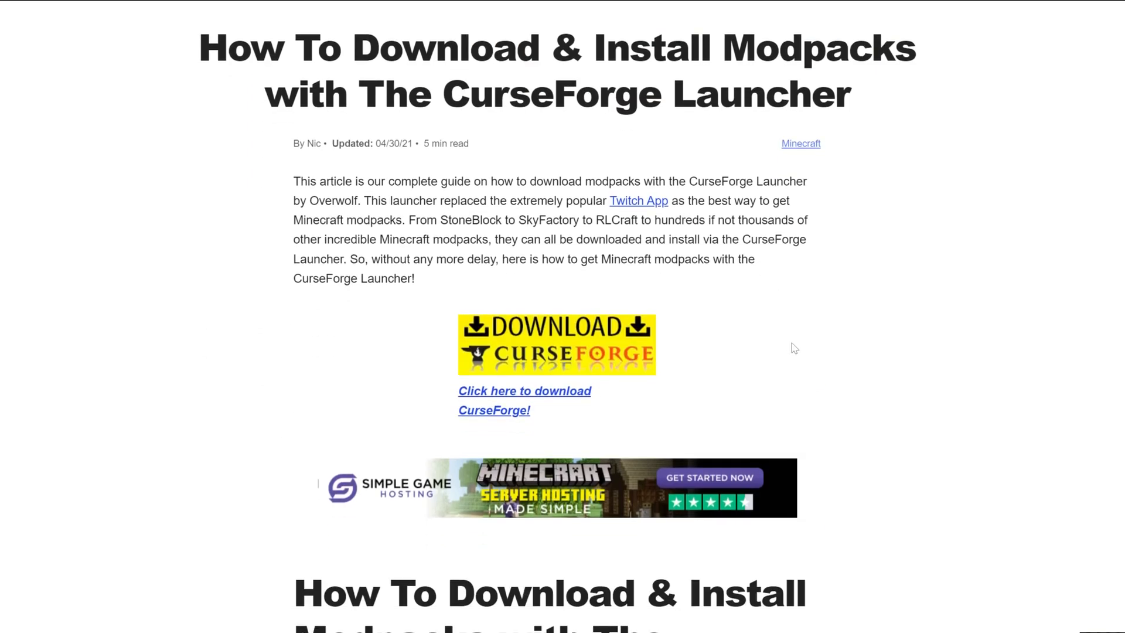
scroll("up", 3)
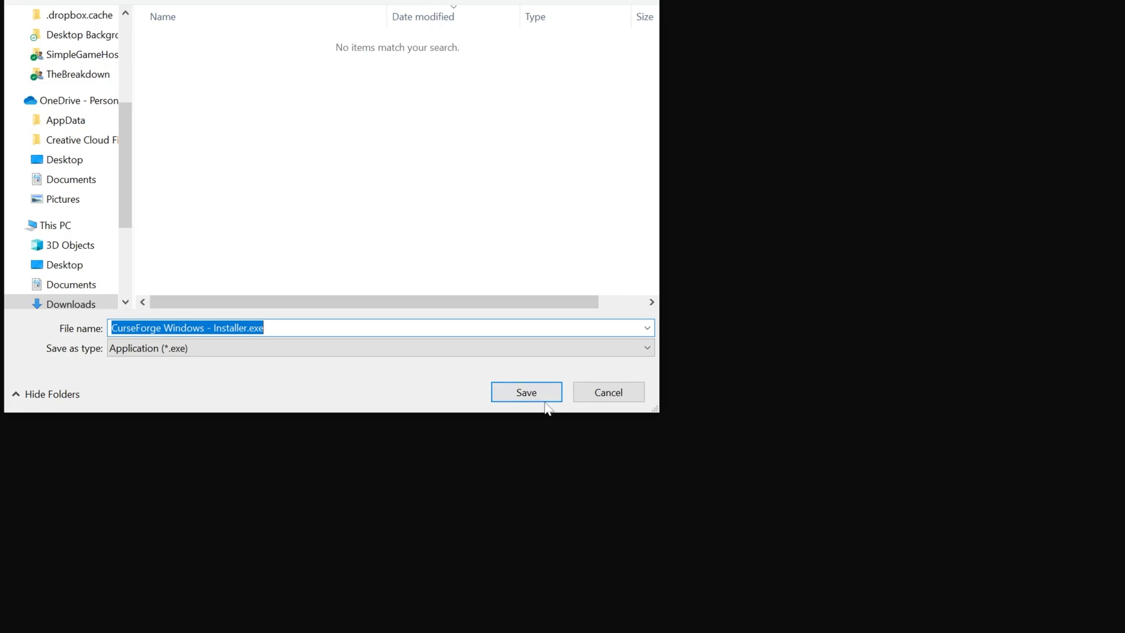
left_click(524, 391)
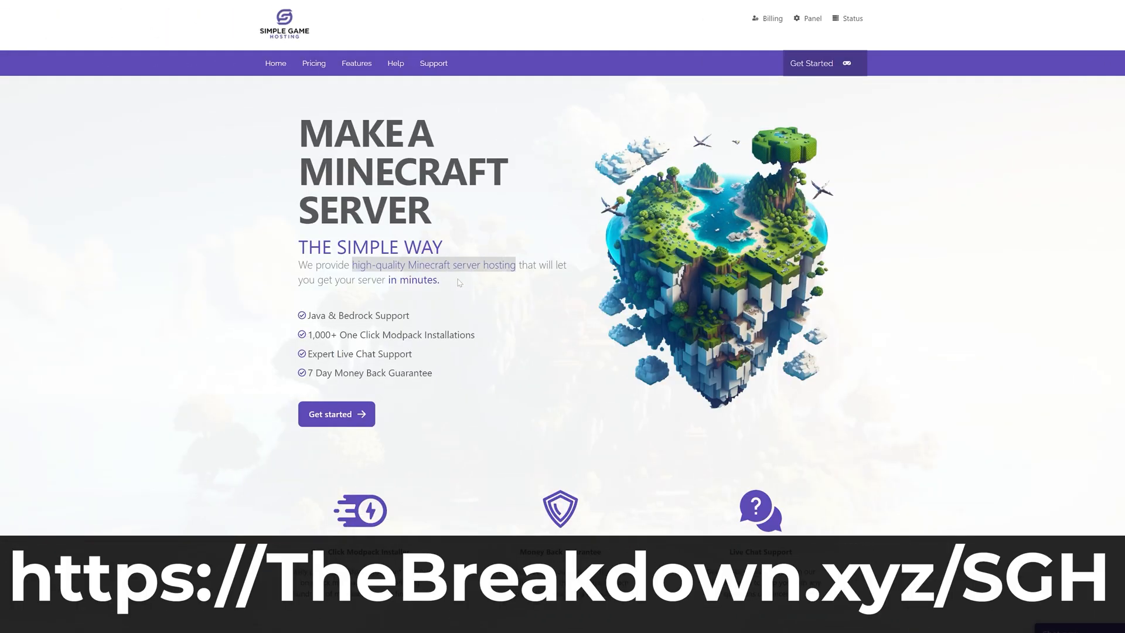
Browse the Simple Game Hosting help center to the modpack server setup article.
scroll("down", 3)
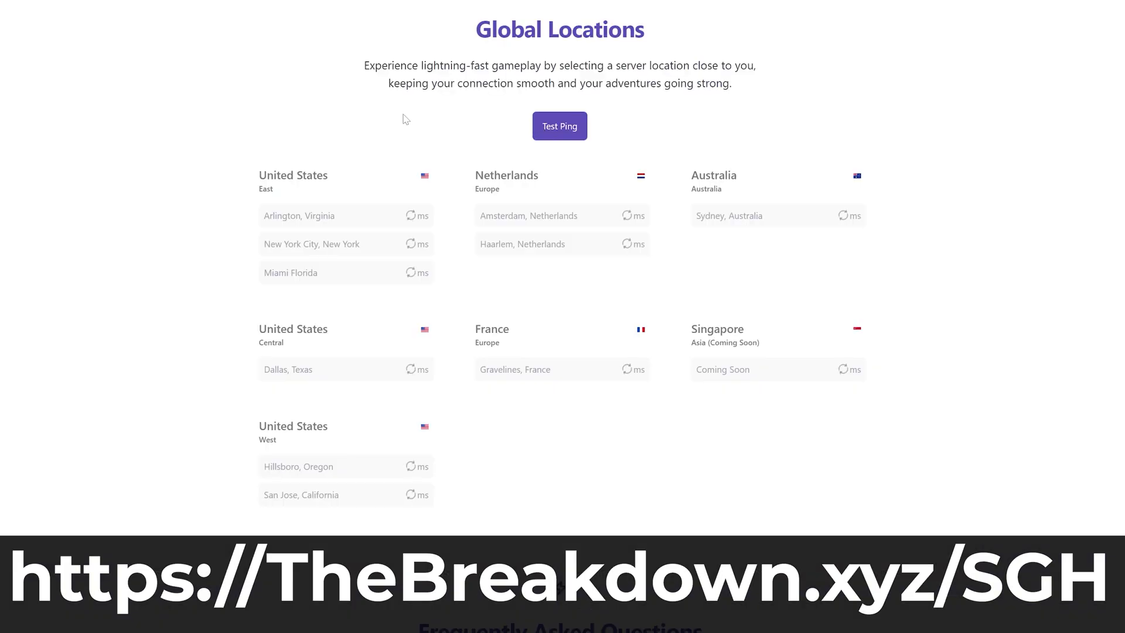
left_click(251, 18)
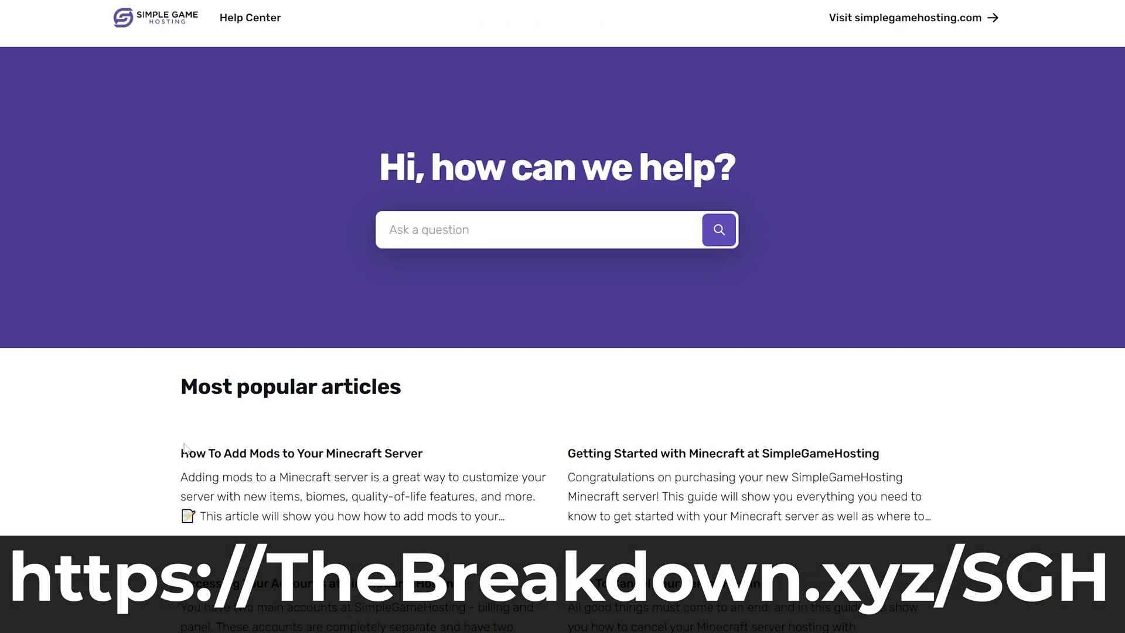
scroll("down", 3)
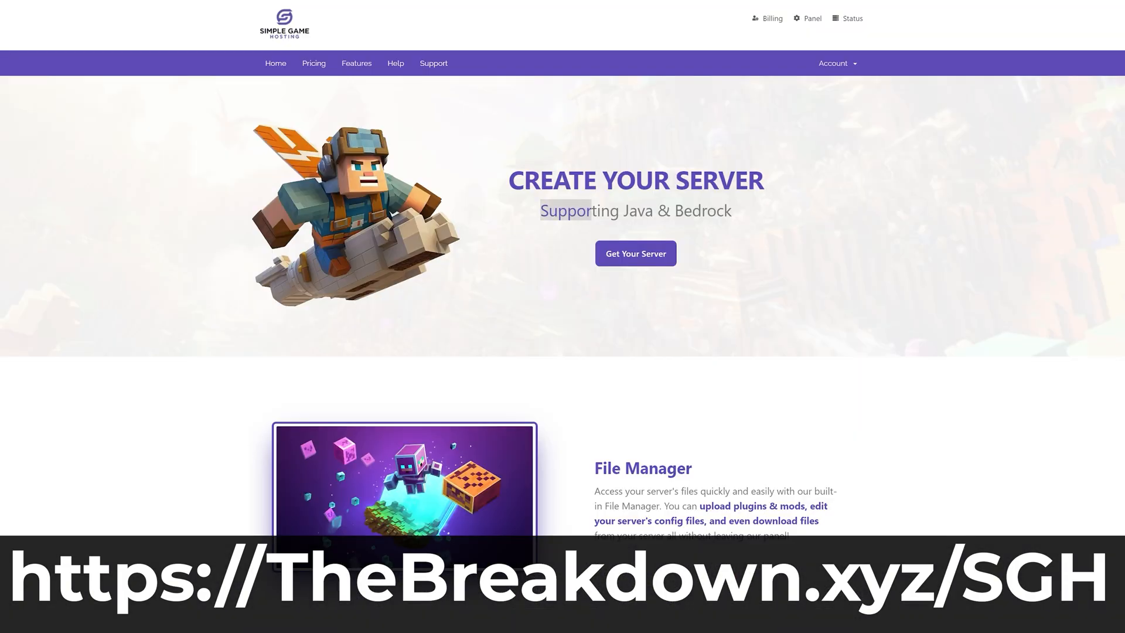
scroll("down", 3)
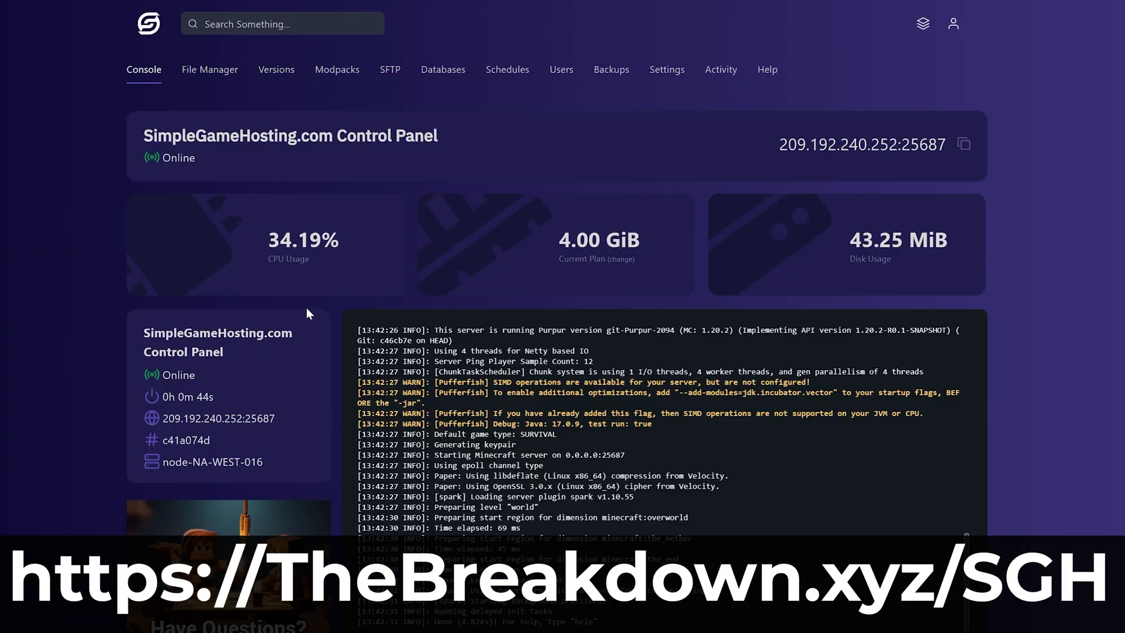
mouse_move(713, 130)
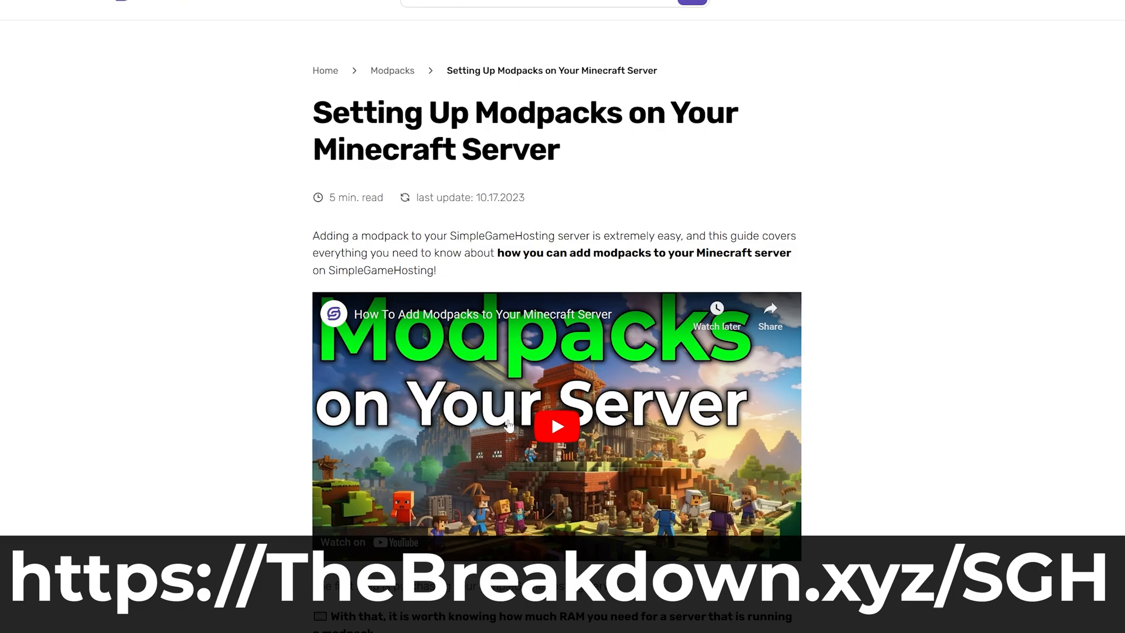
scroll("down", 3)
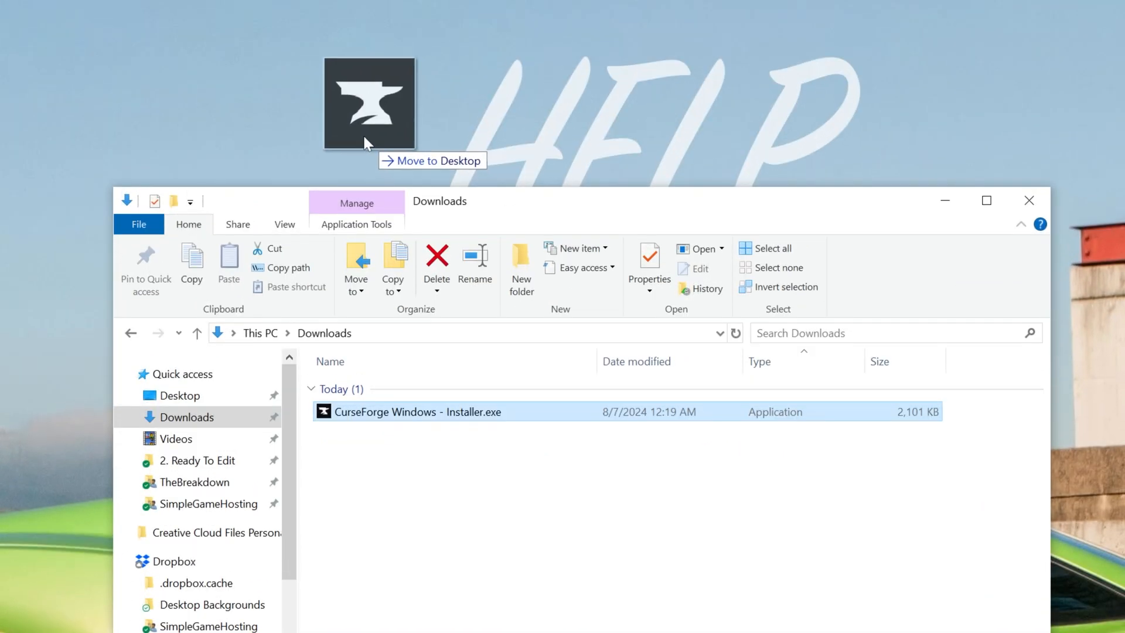
Run CurseForge Windows - Installer.exe from the Downloads folder.
double_click(418, 411)
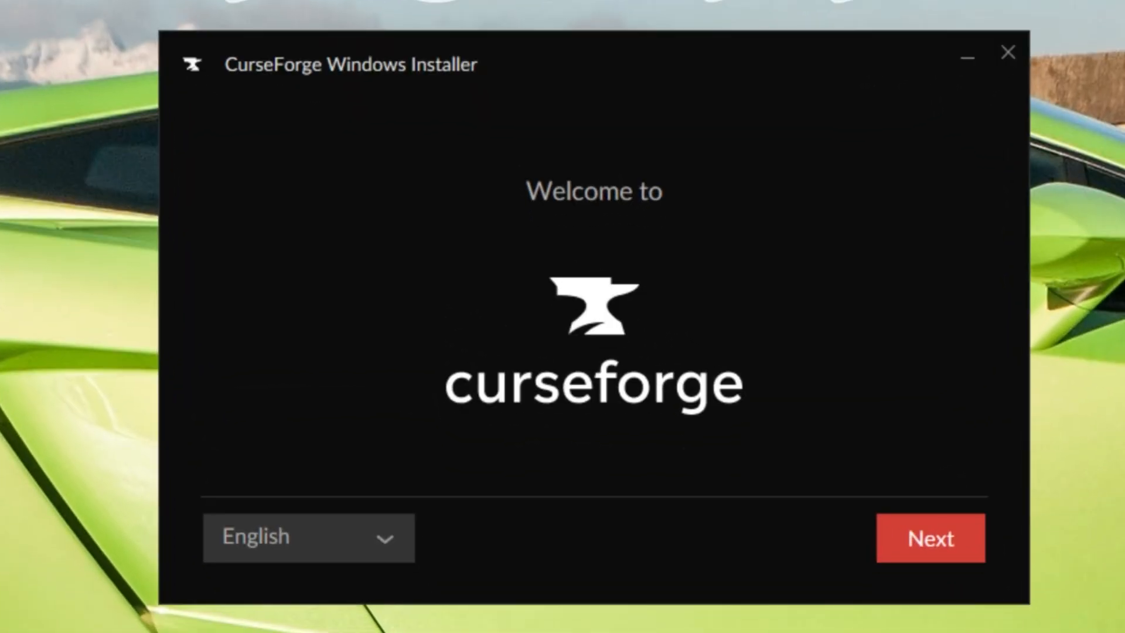
mouse_move(344, 101)
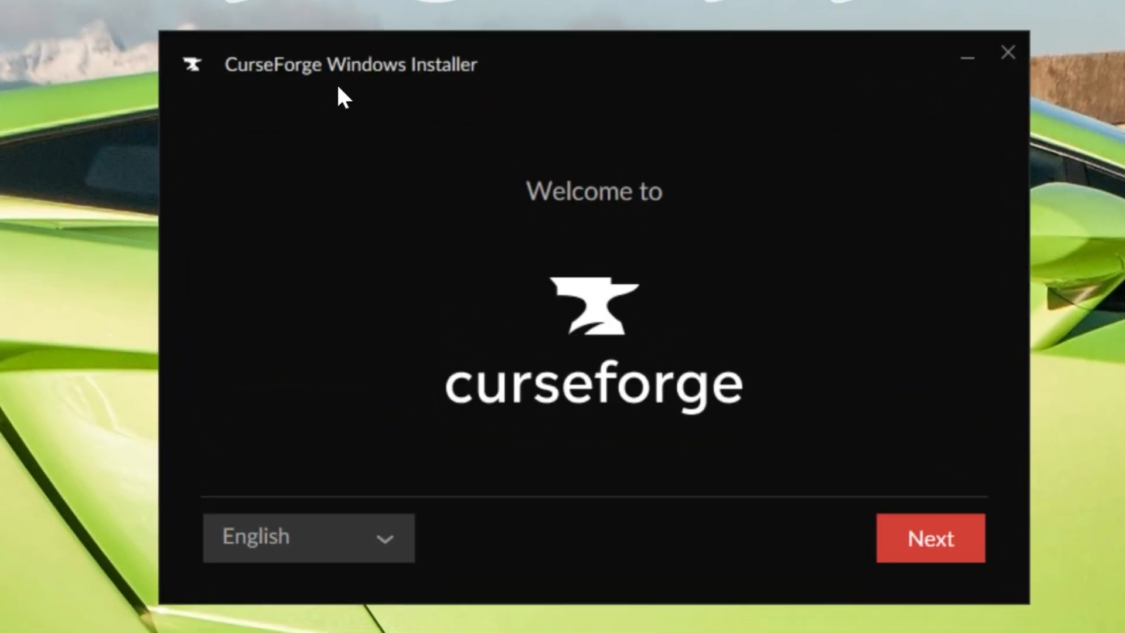
Accept the Terms of use and install CurseForge into the default folder.
left_click(929, 538)
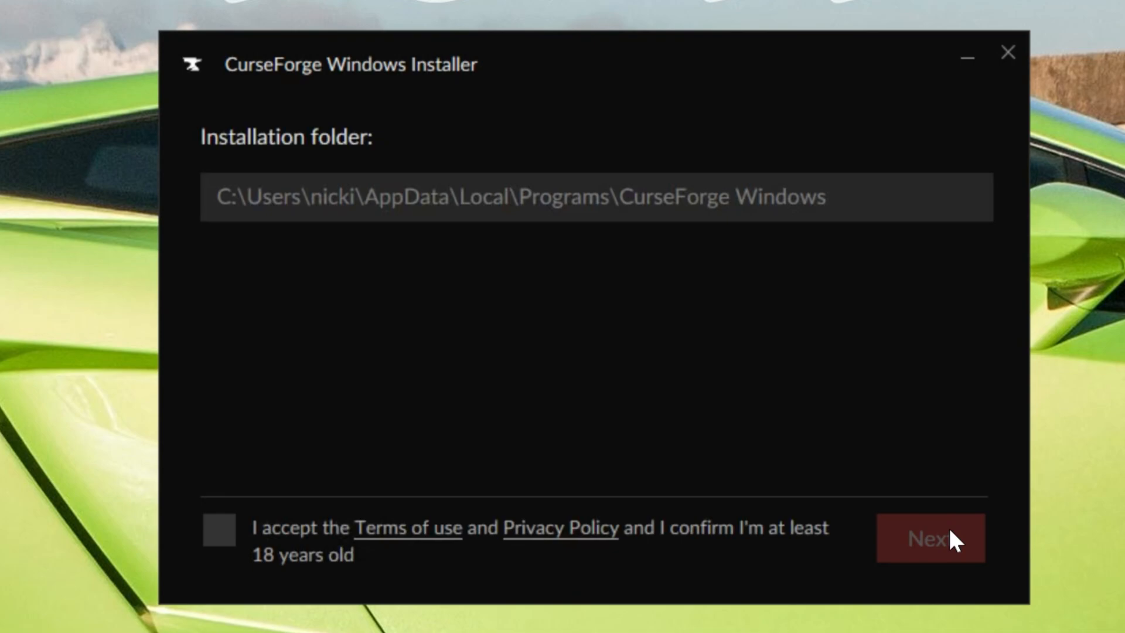
mouse_move(219, 531)
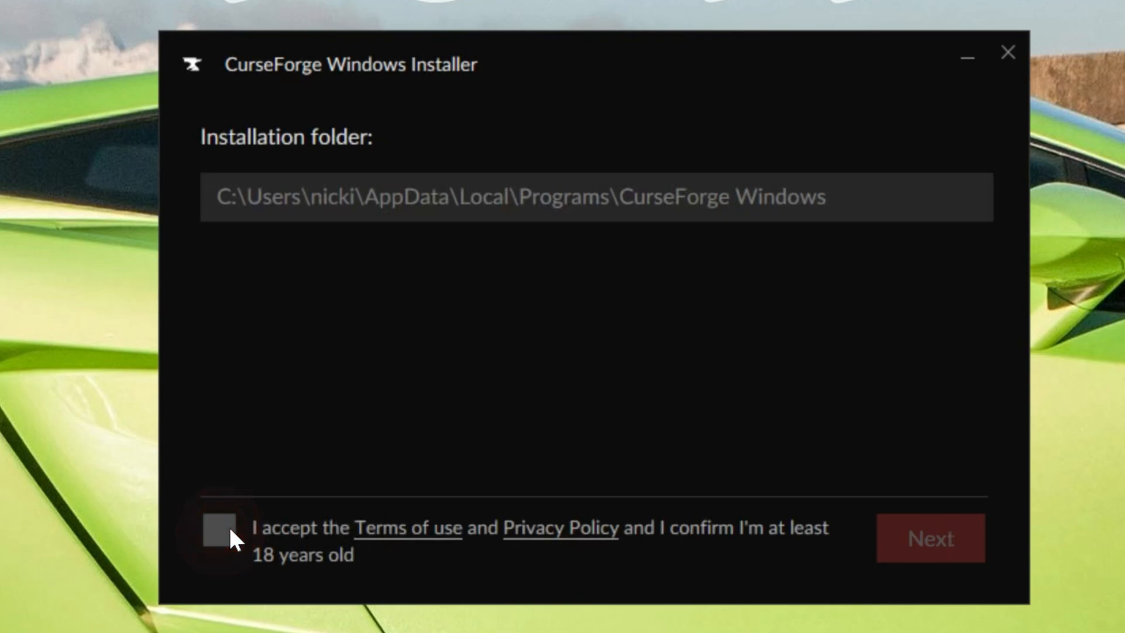
left_click(929, 538)
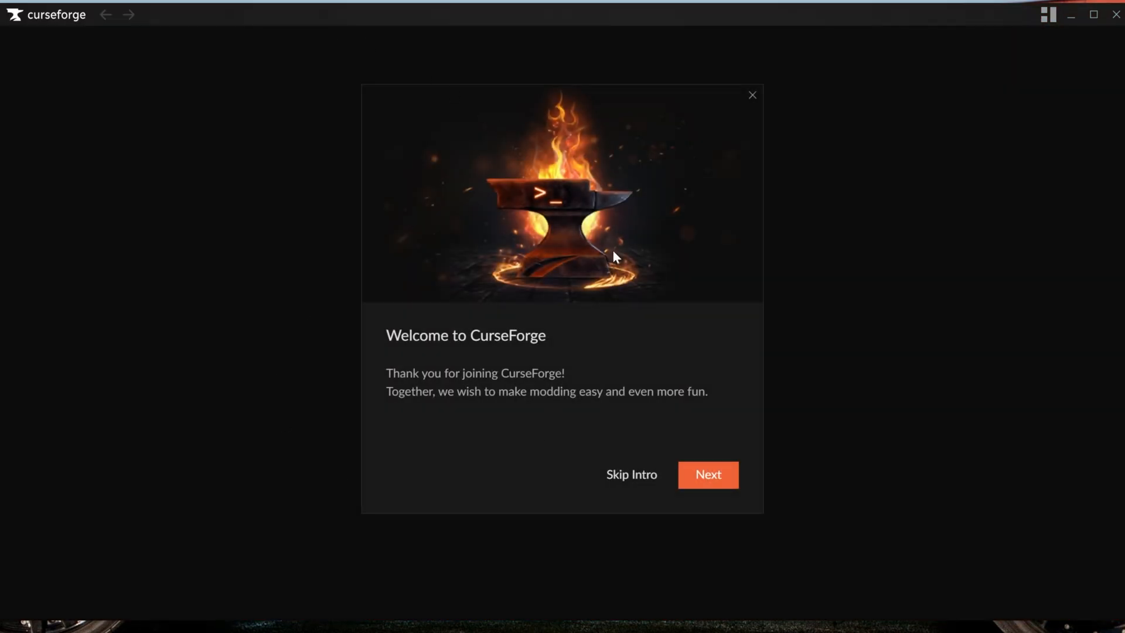
Finish the intro slides and confirm the Standard (Recommended) Minecraft modding folder.
left_click(707, 475)
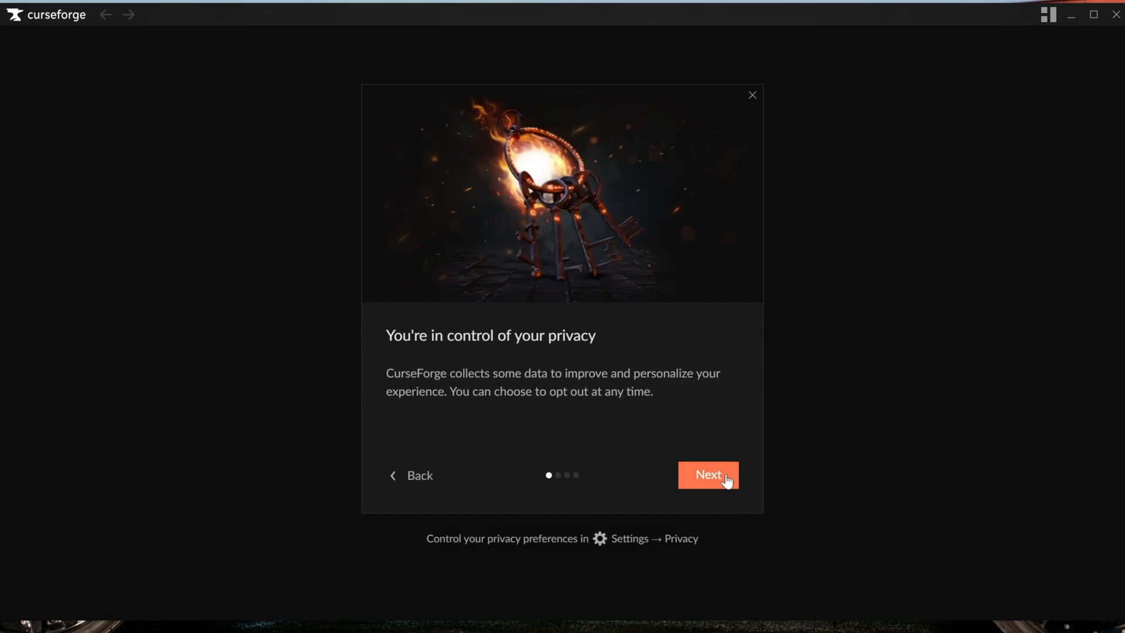
left_click(708, 474)
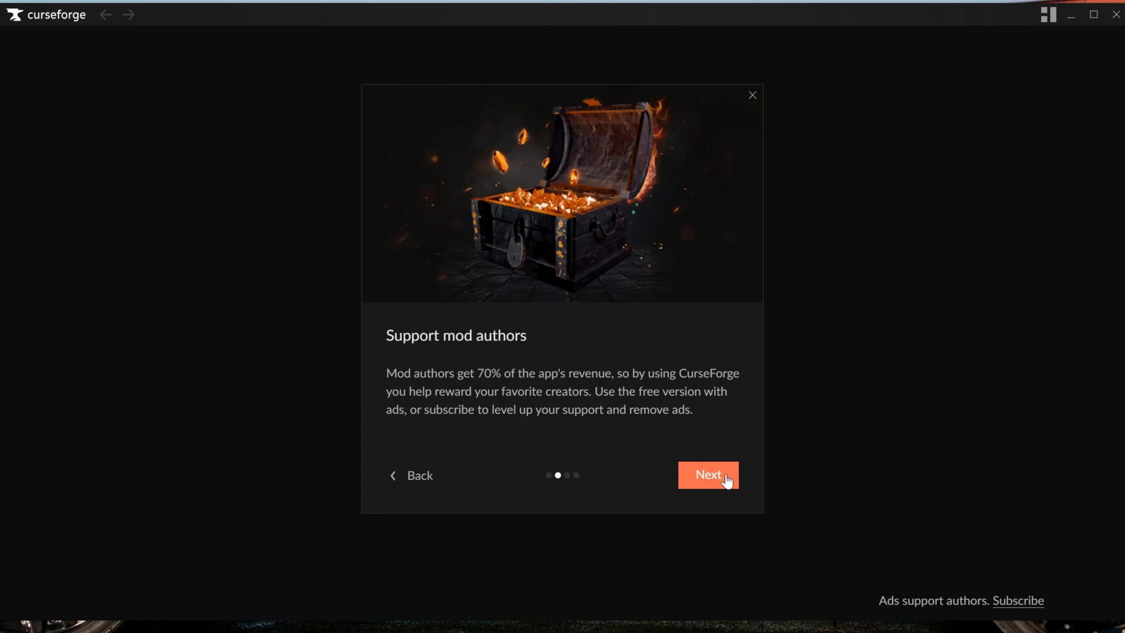
left_click(708, 475)
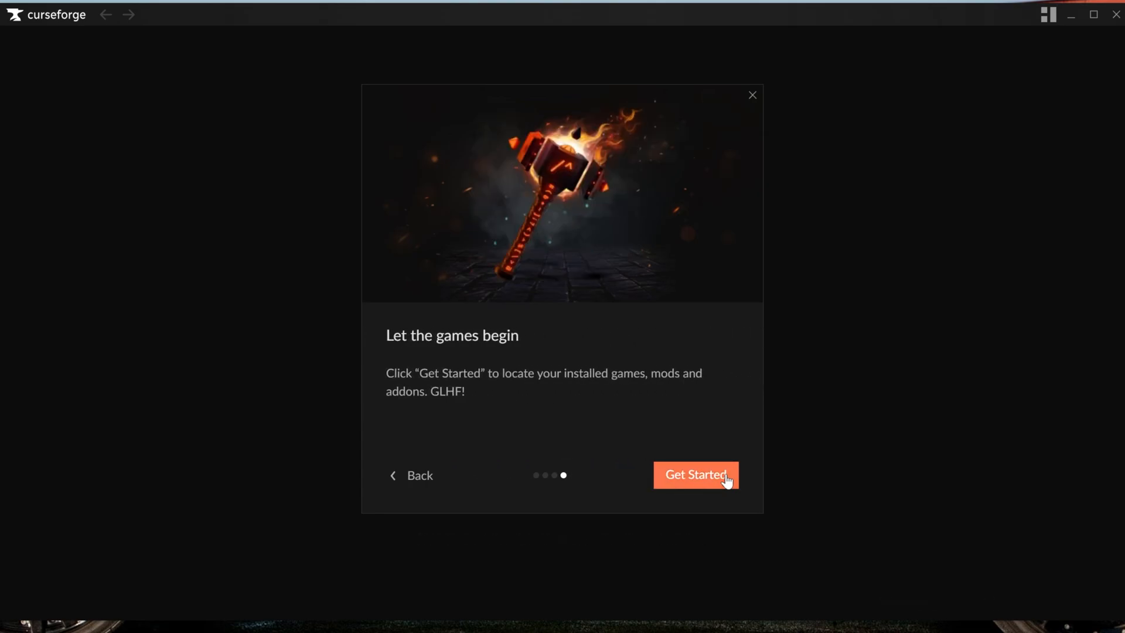
left_click(694, 474)
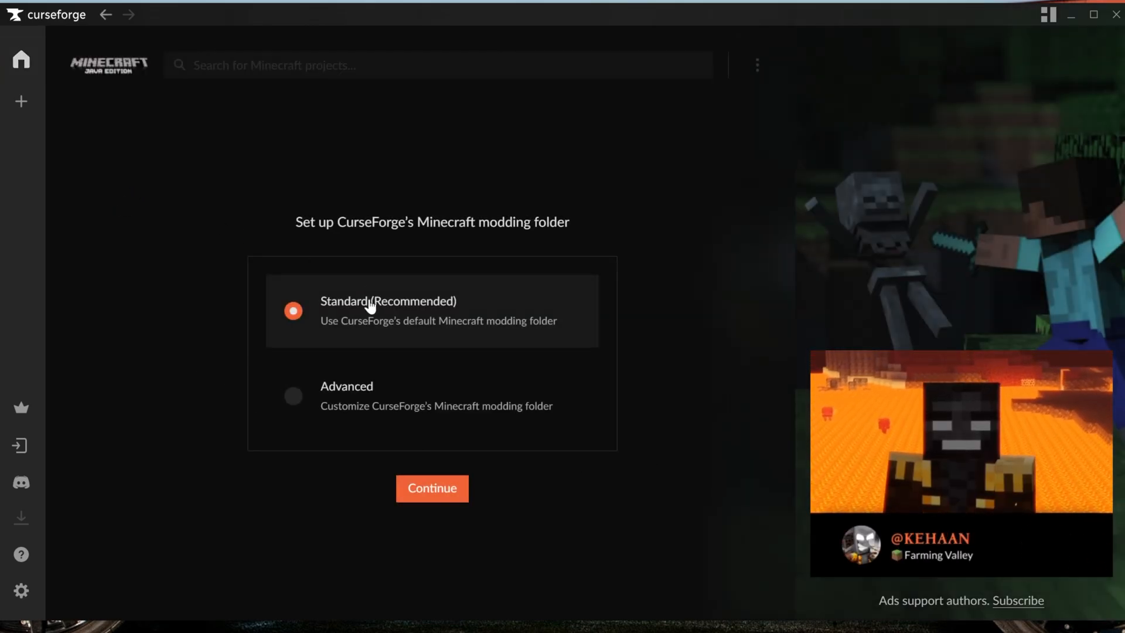
left_click(433, 488)
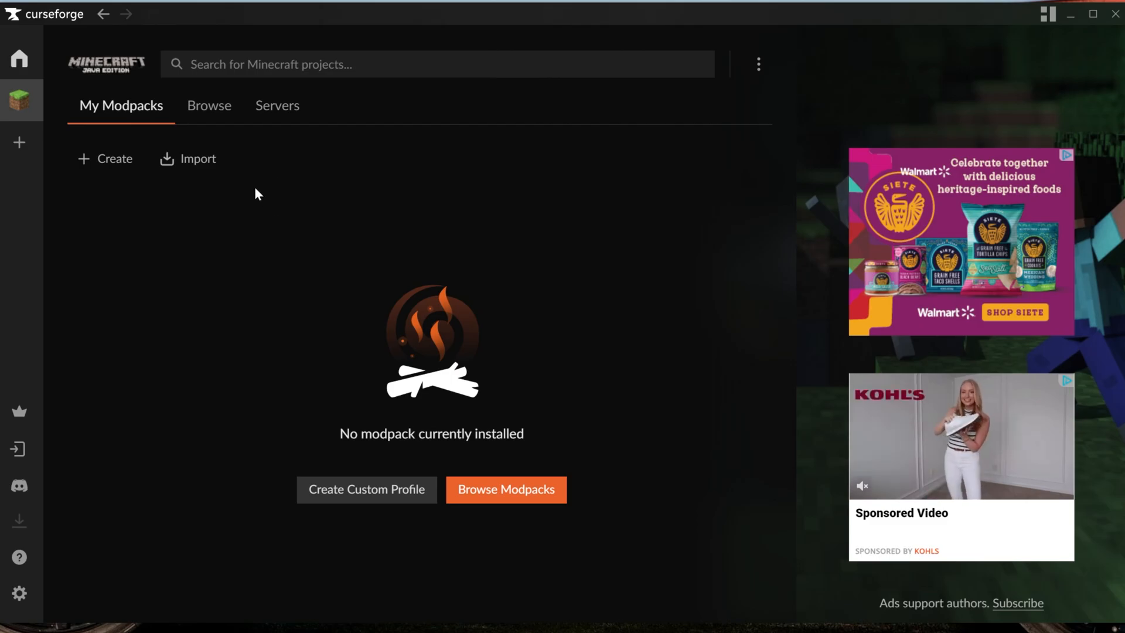
Search 'Prom', filter to modpacks, install Prominence II RPG: Hasturian Era and view My Modpacks.
left_click(437, 63)
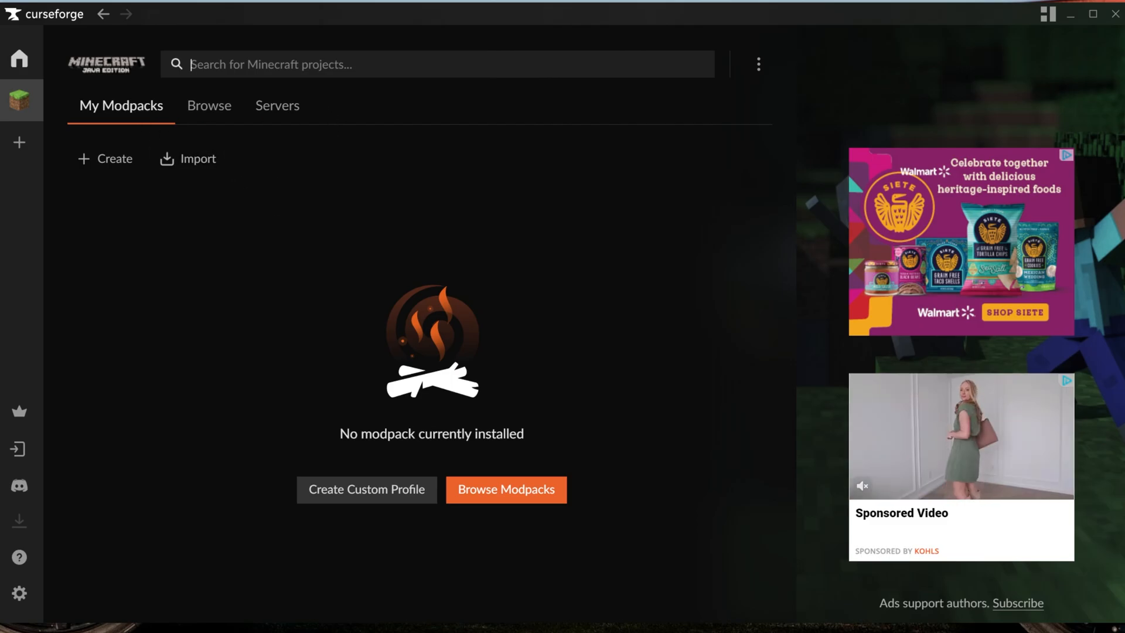
type("Prominence II")
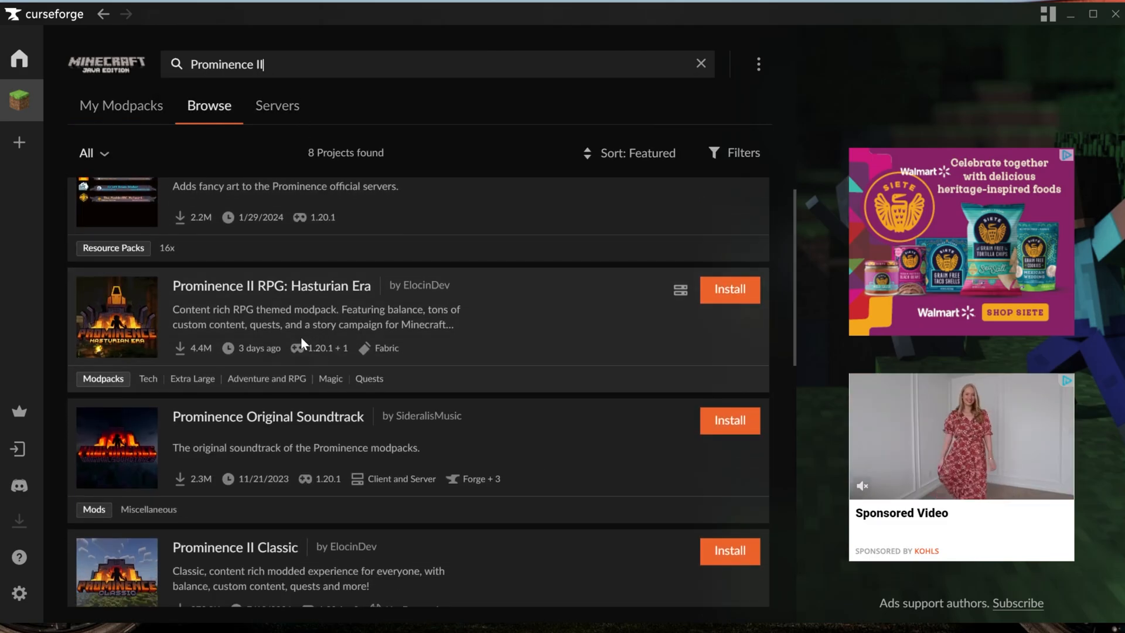
scroll("down", 3)
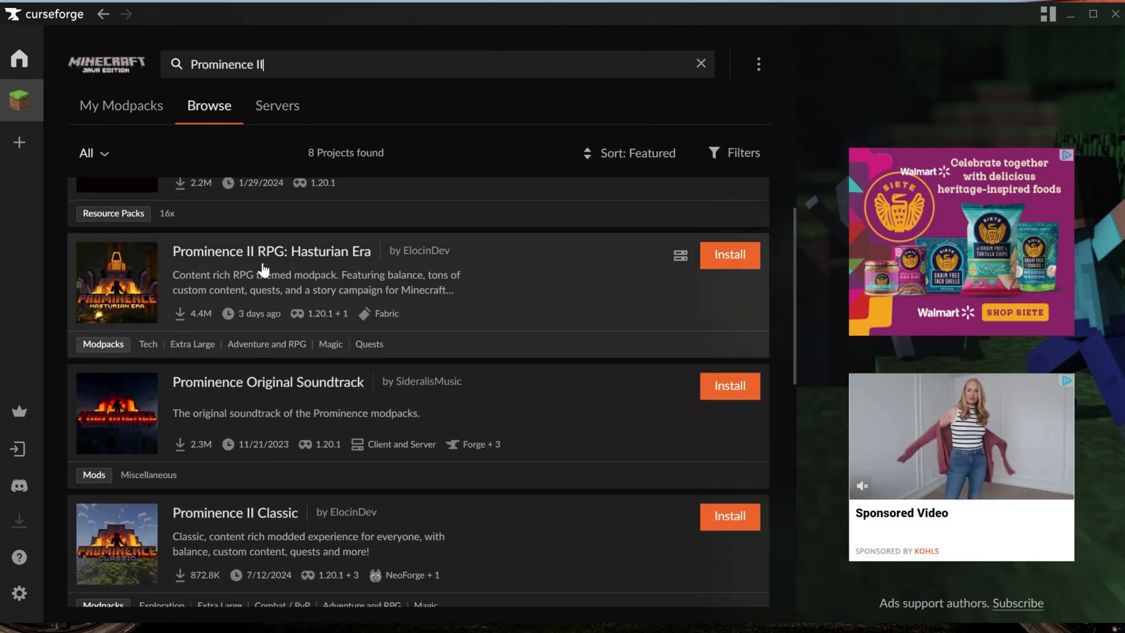
scroll("up", 3)
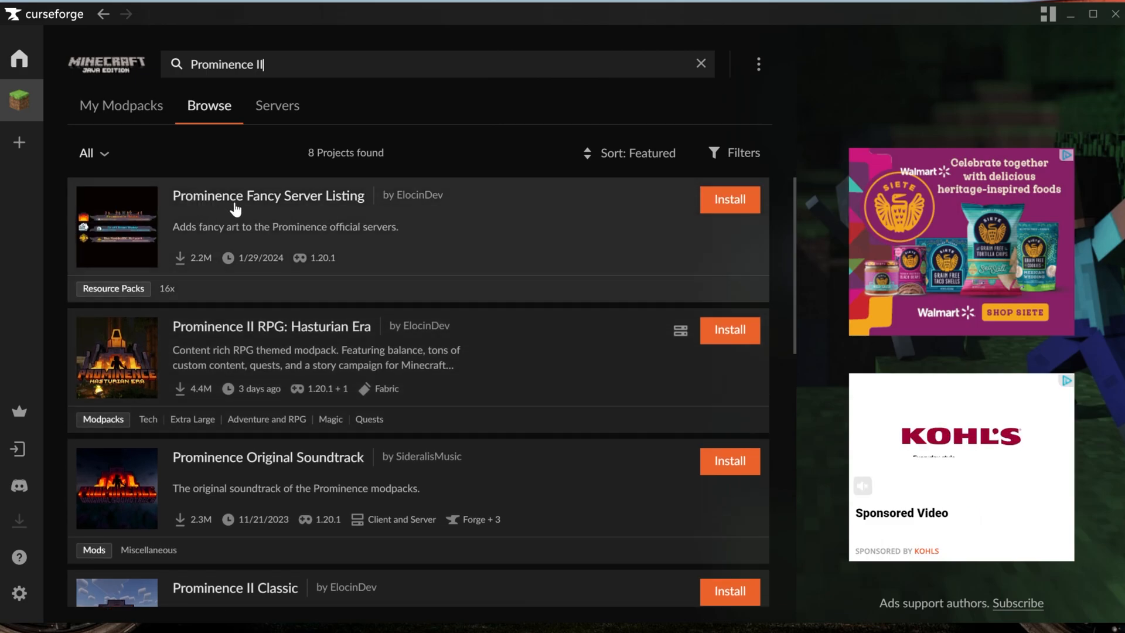
left_click(86, 153)
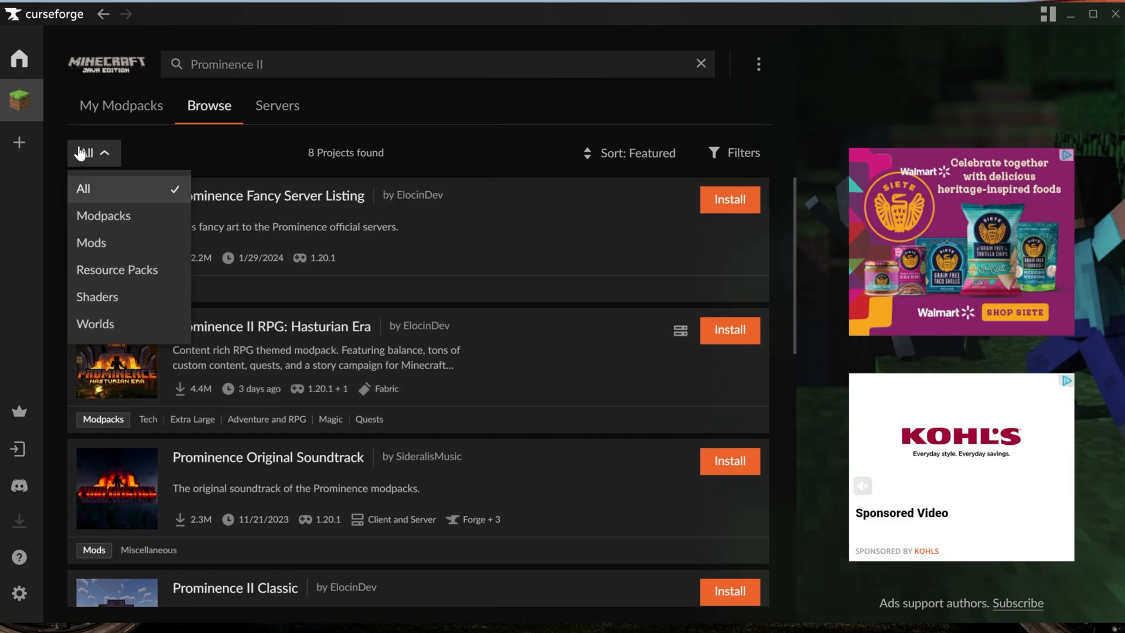
left_click(103, 216)
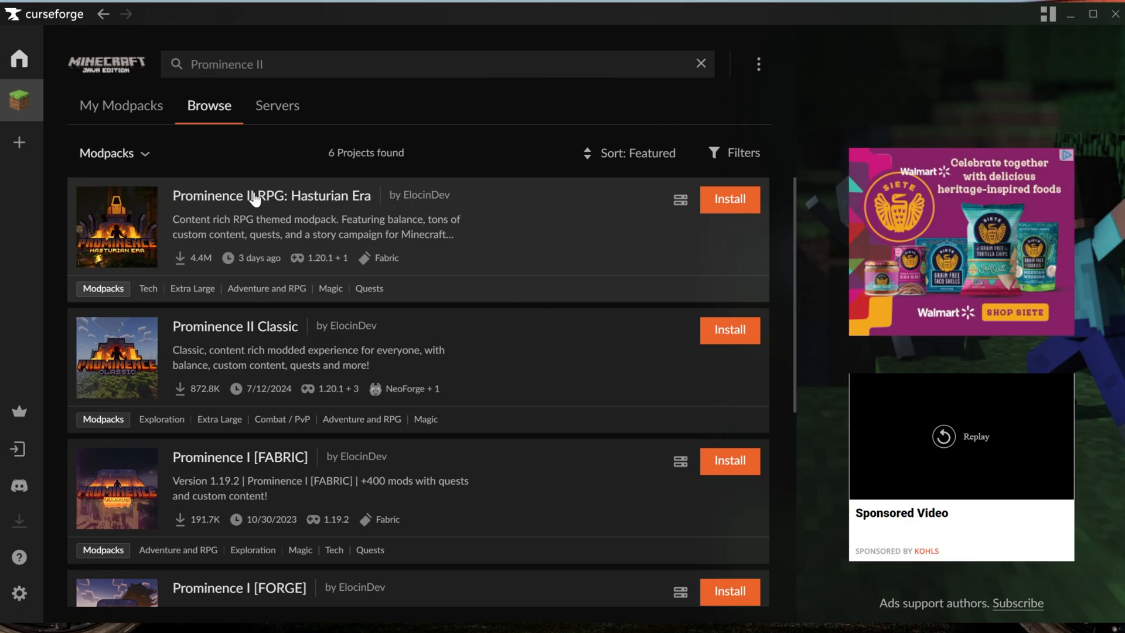
mouse_move(271, 209)
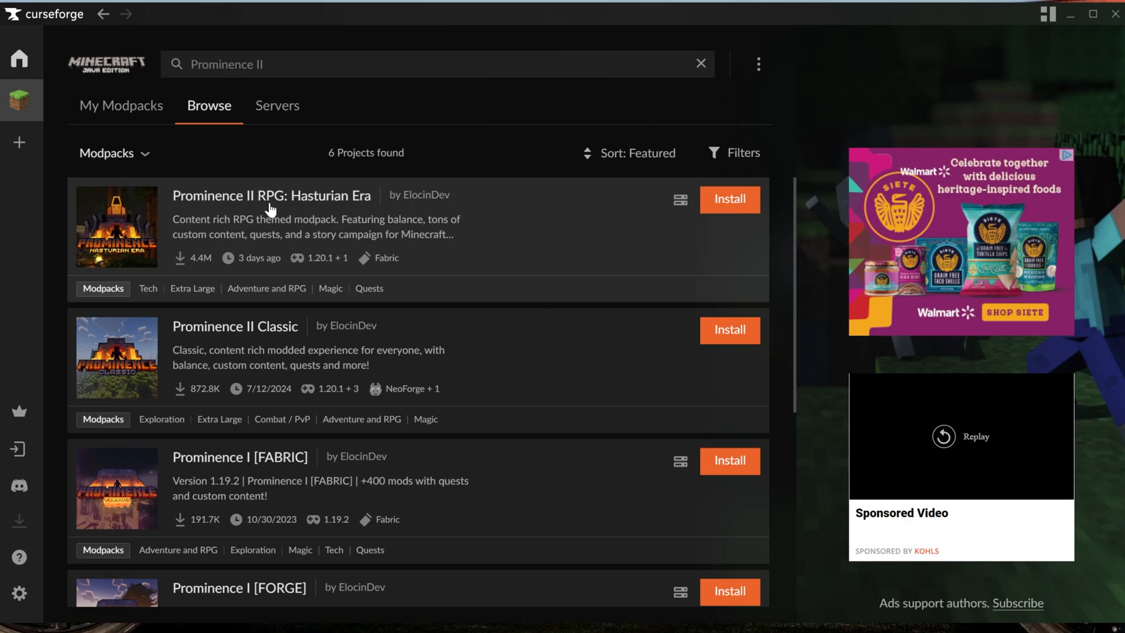
mouse_move(728, 199)
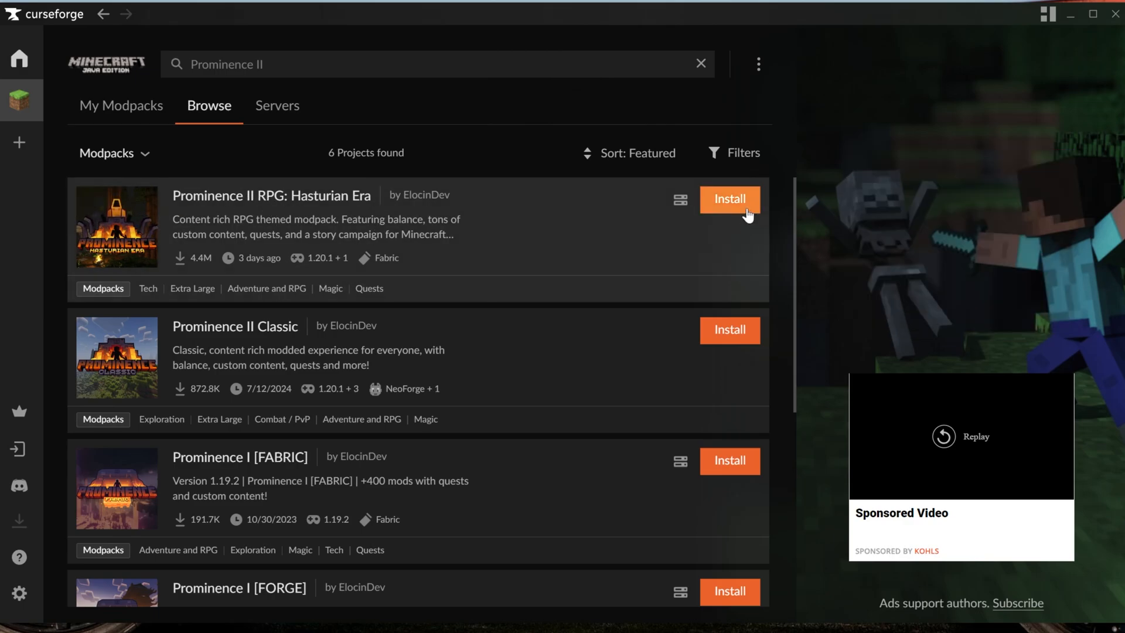
left_click(729, 199)
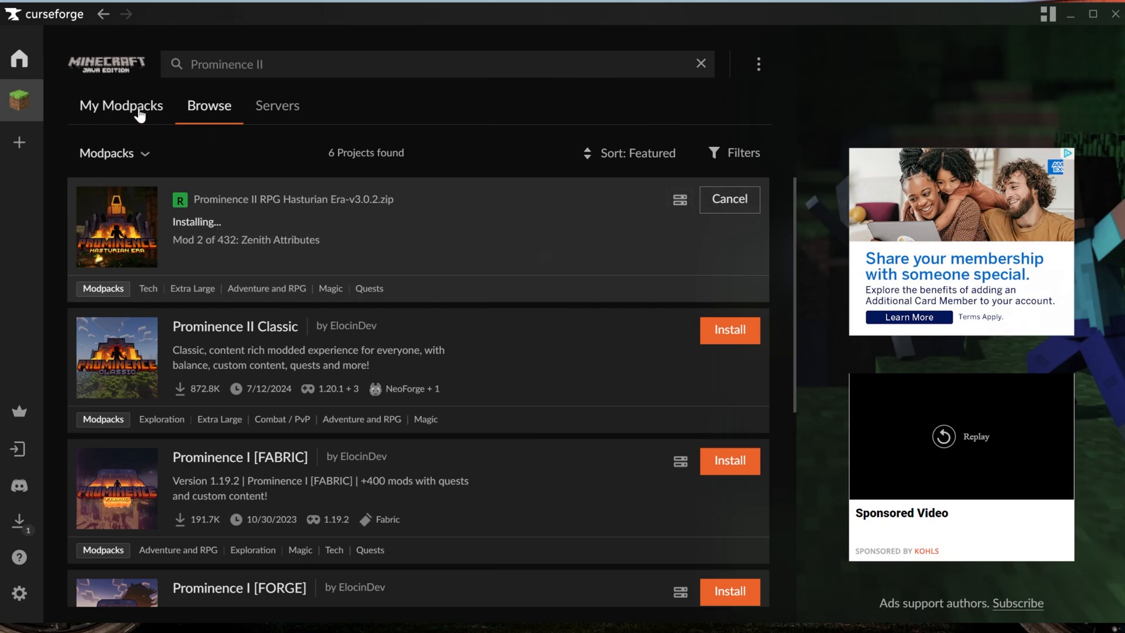
left_click(121, 105)
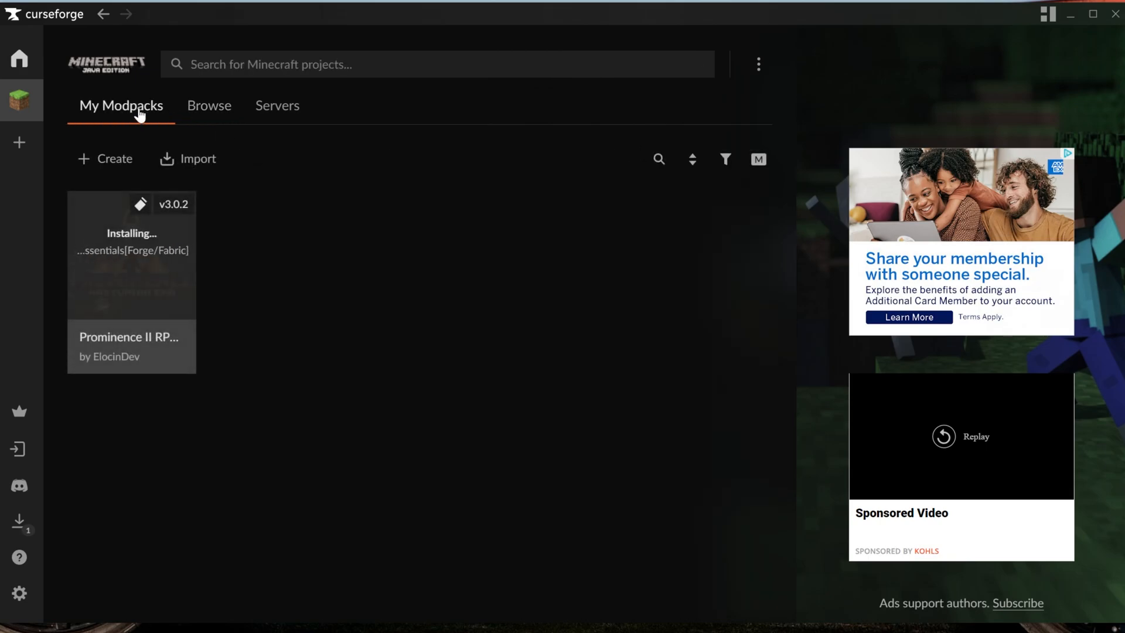
mouse_move(277, 272)
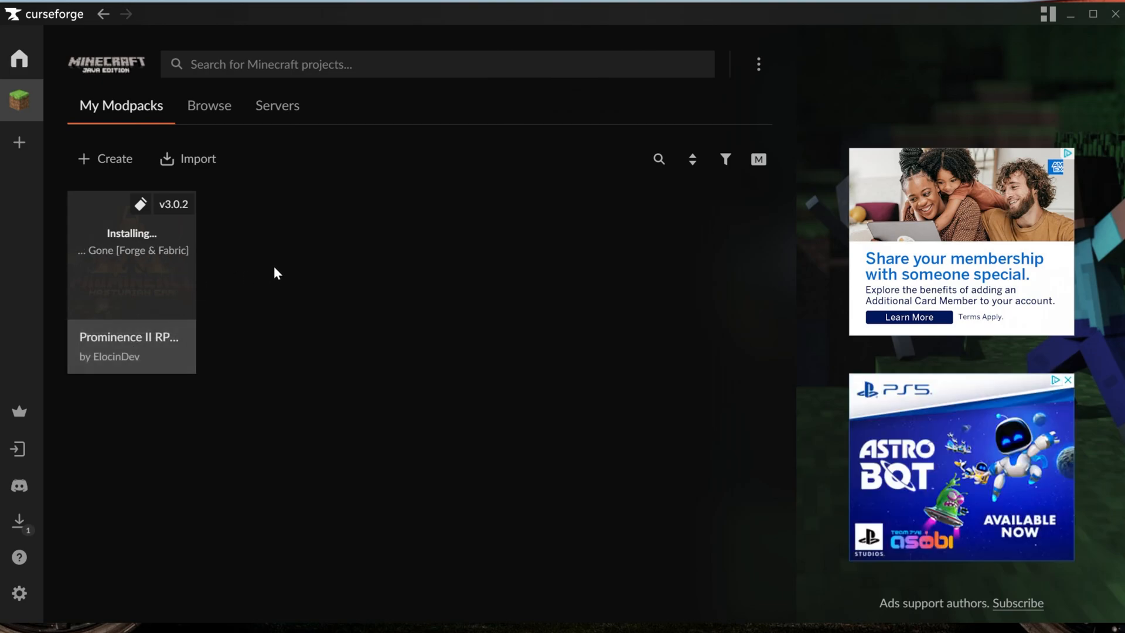
mouse_move(149, 541)
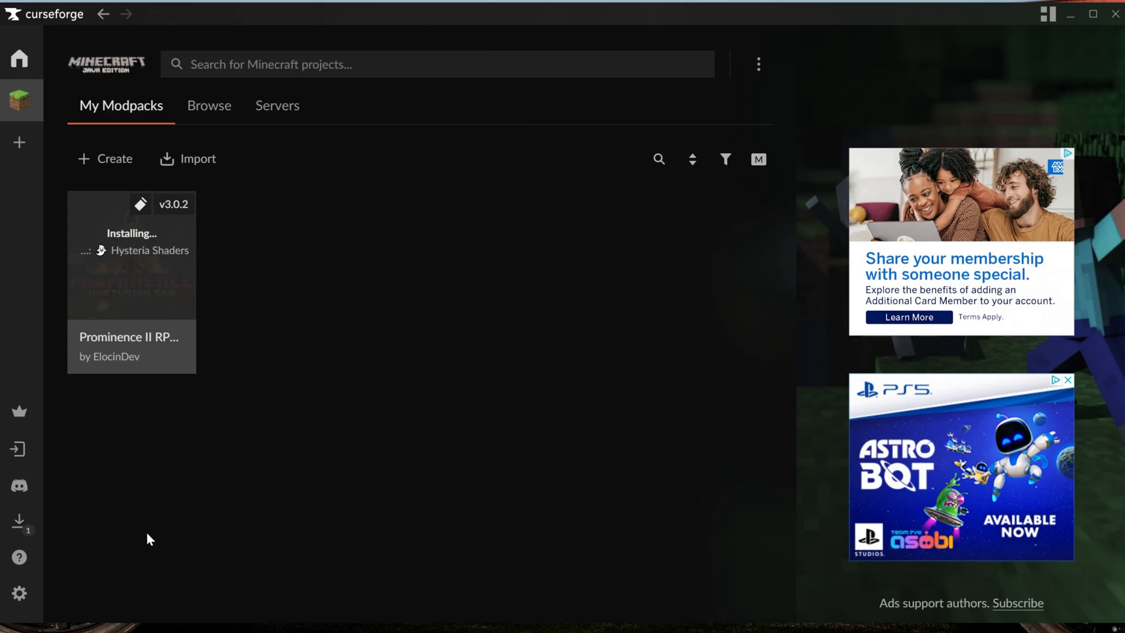
Show the Minecraft settings' Java memory allocation, currently 10112MB.
left_click(18, 593)
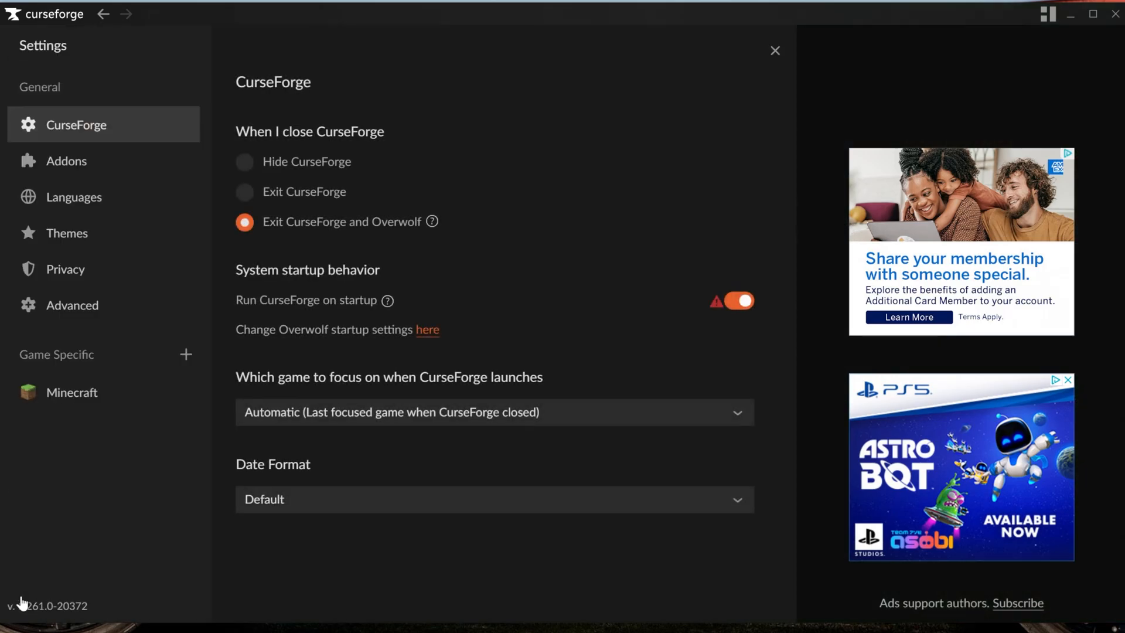
left_click(72, 391)
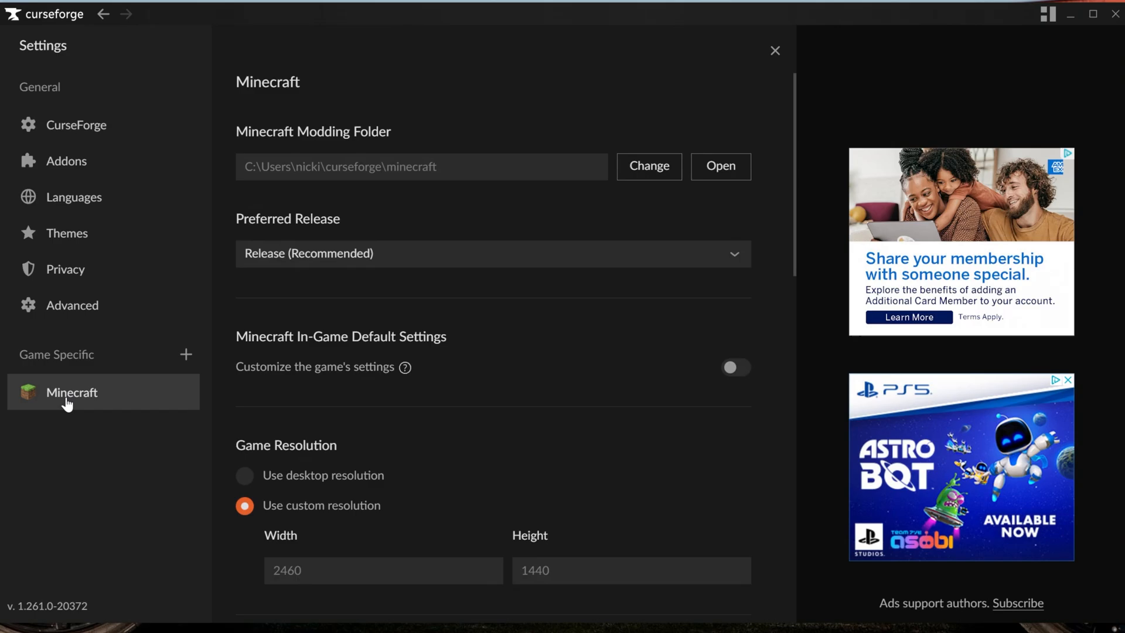
scroll("down", 3)
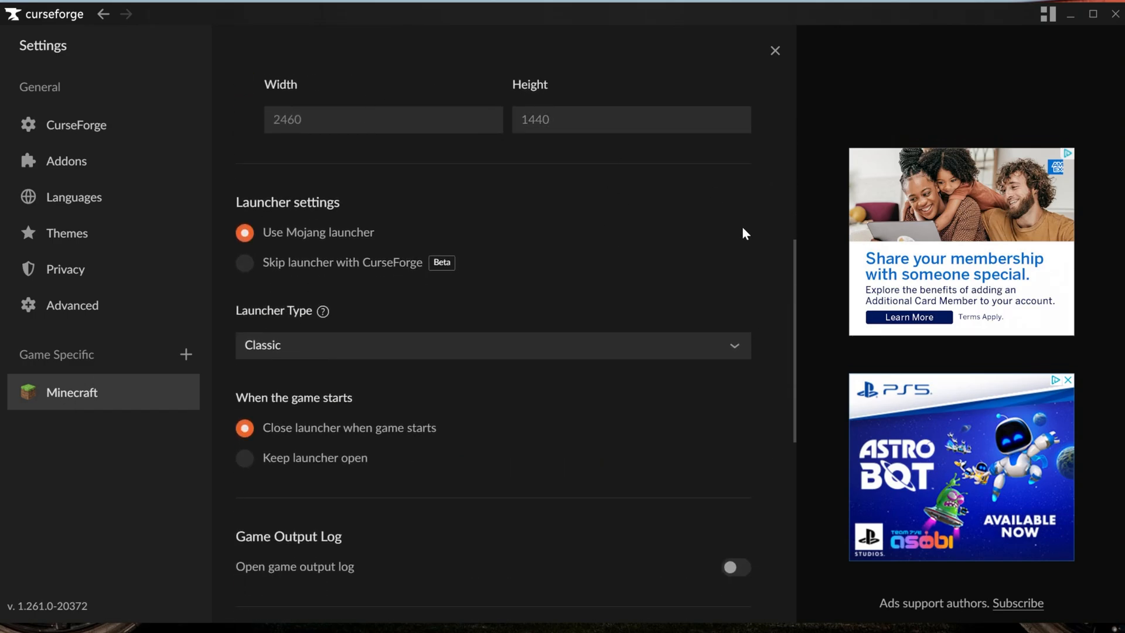
scroll("down", 3)
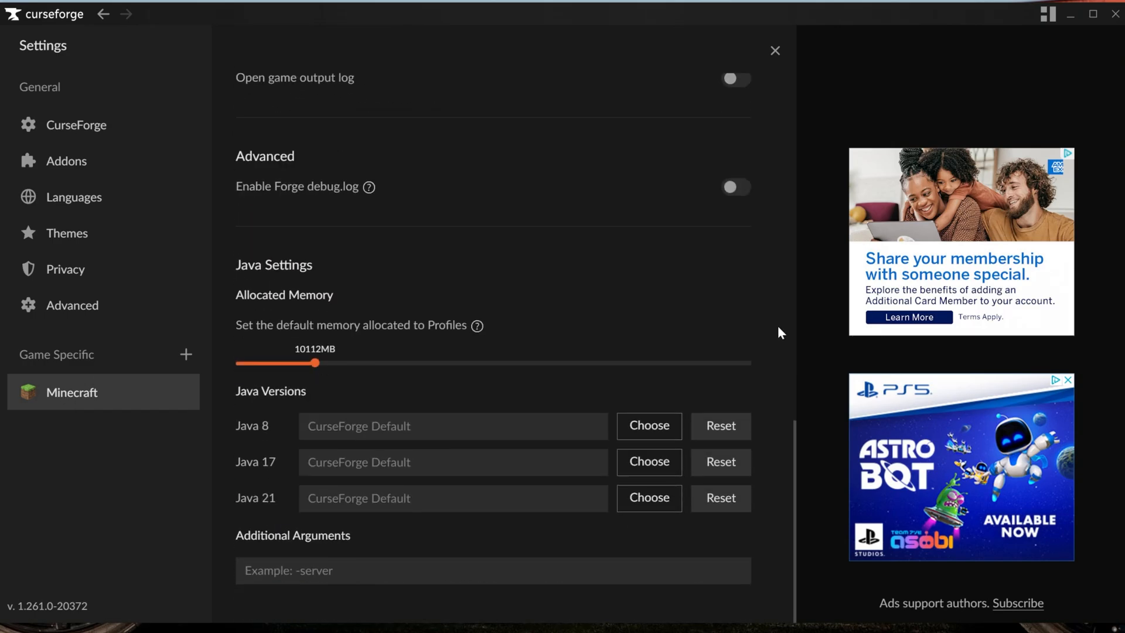
mouse_move(293, 303)
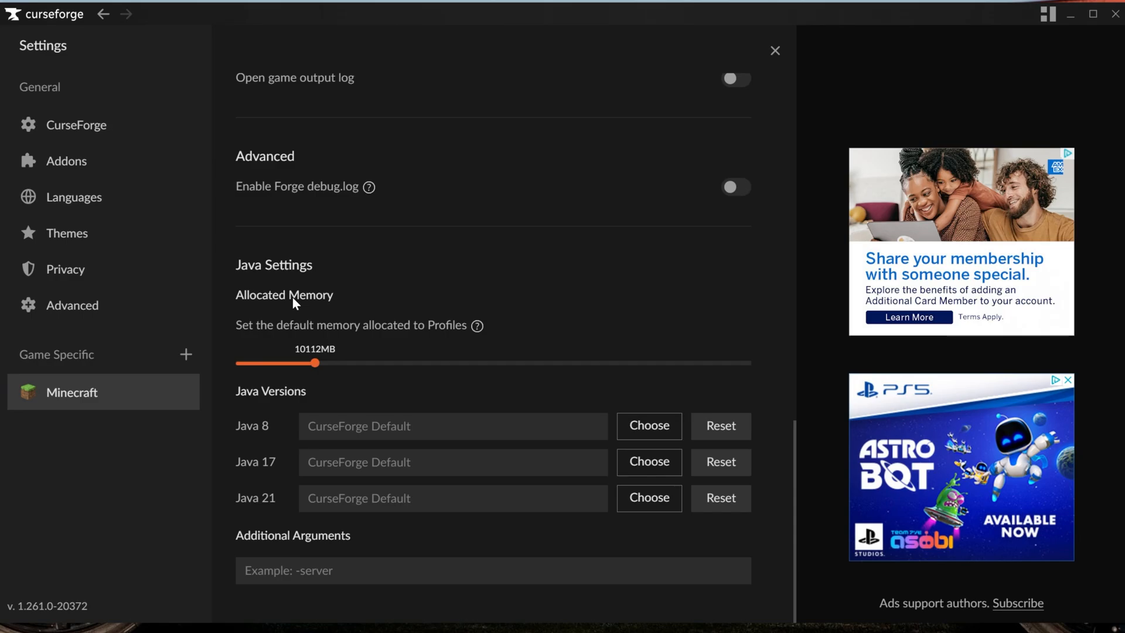
mouse_move(314, 361)
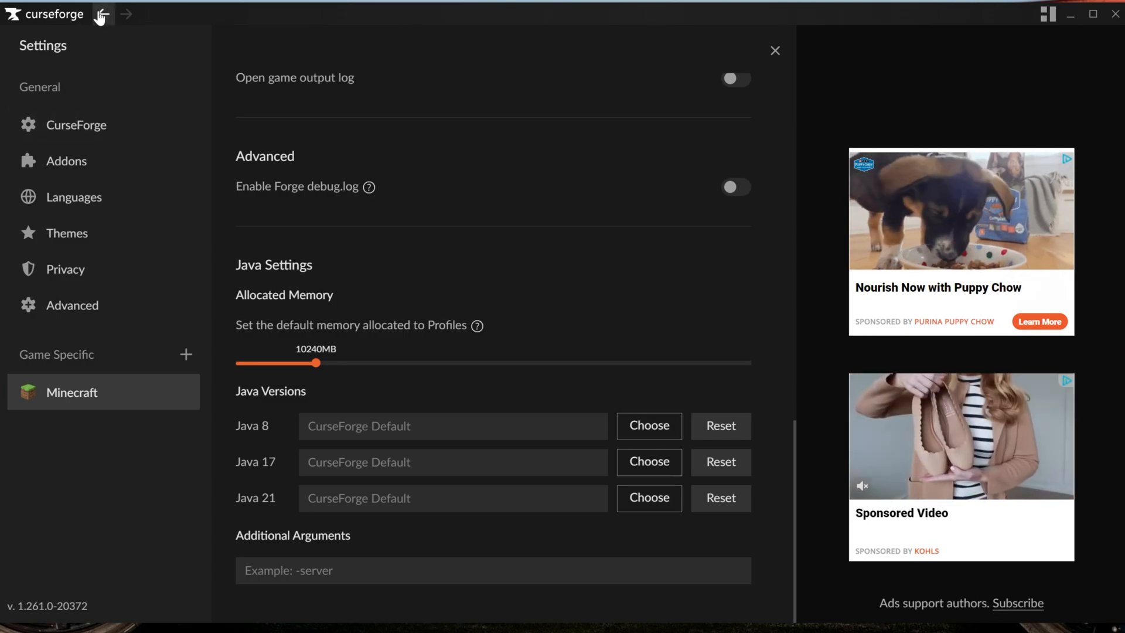
Return to My Modpacks and play the installed Prominence II modpack.
left_click(774, 51)
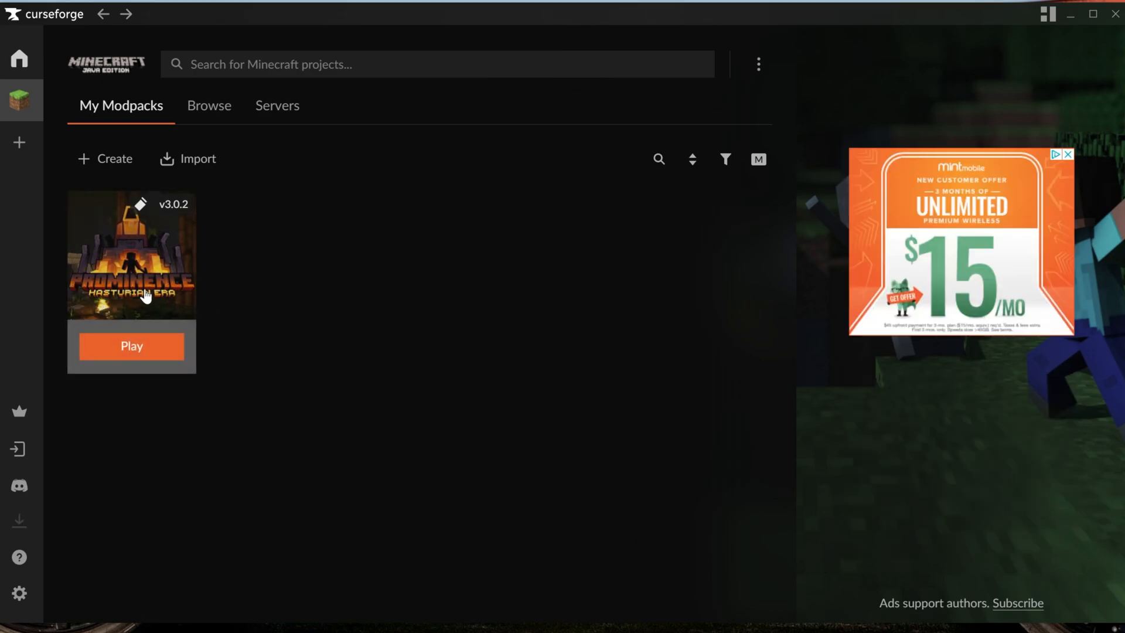
mouse_move(167, 261)
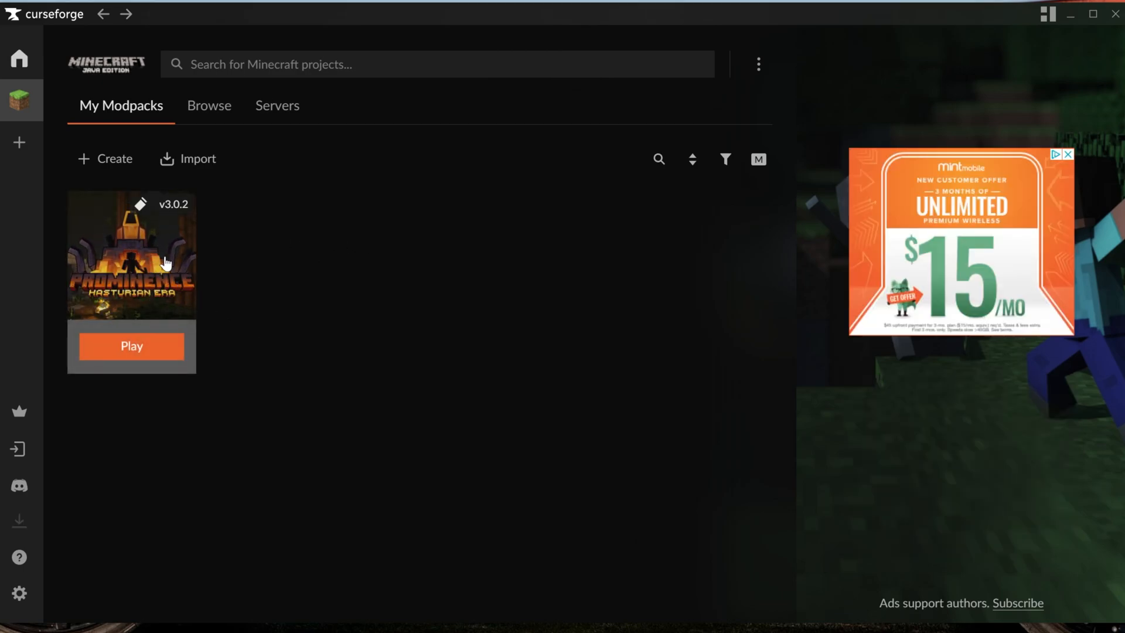
mouse_move(276, 259)
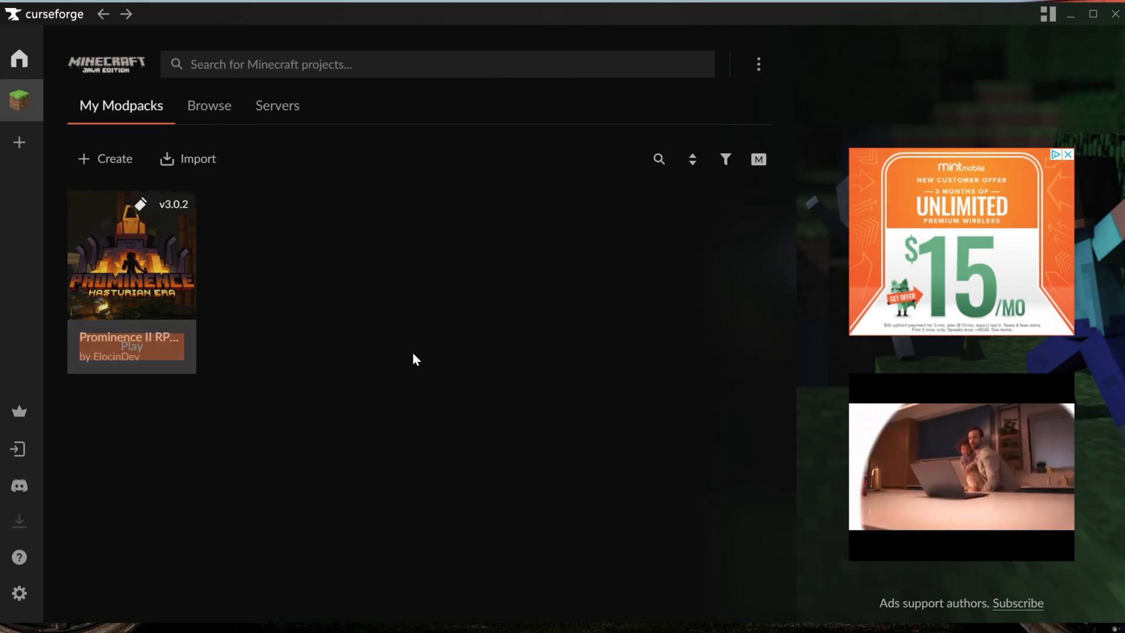
left_click(132, 347)
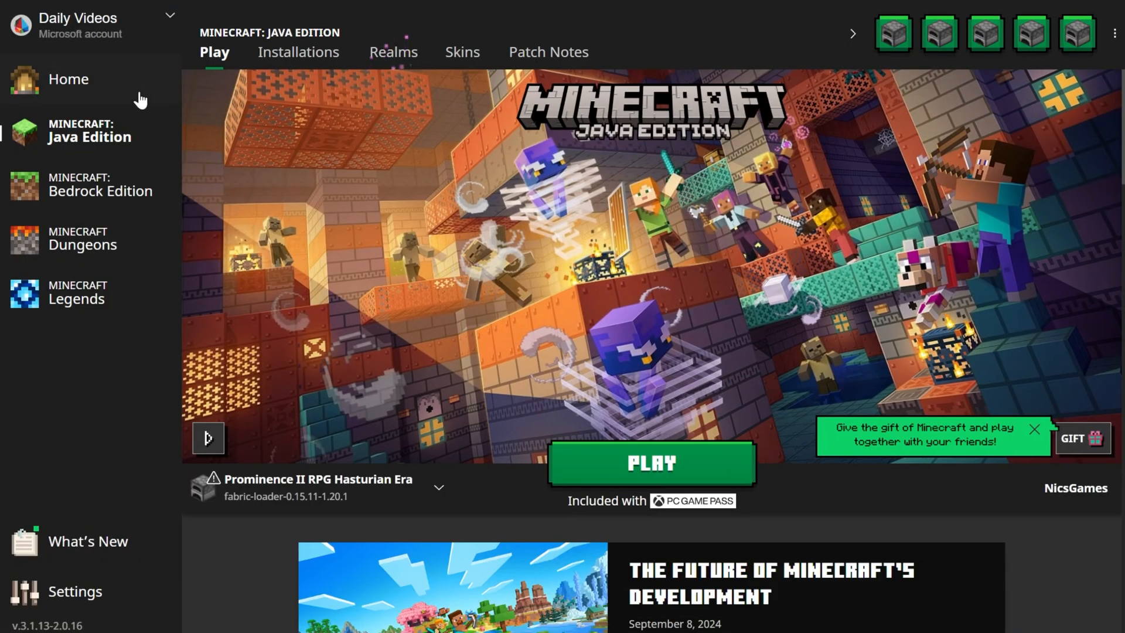
Start the Prominence II RPG Hasturian Era profile from the Java Edition page.
left_click(69, 79)
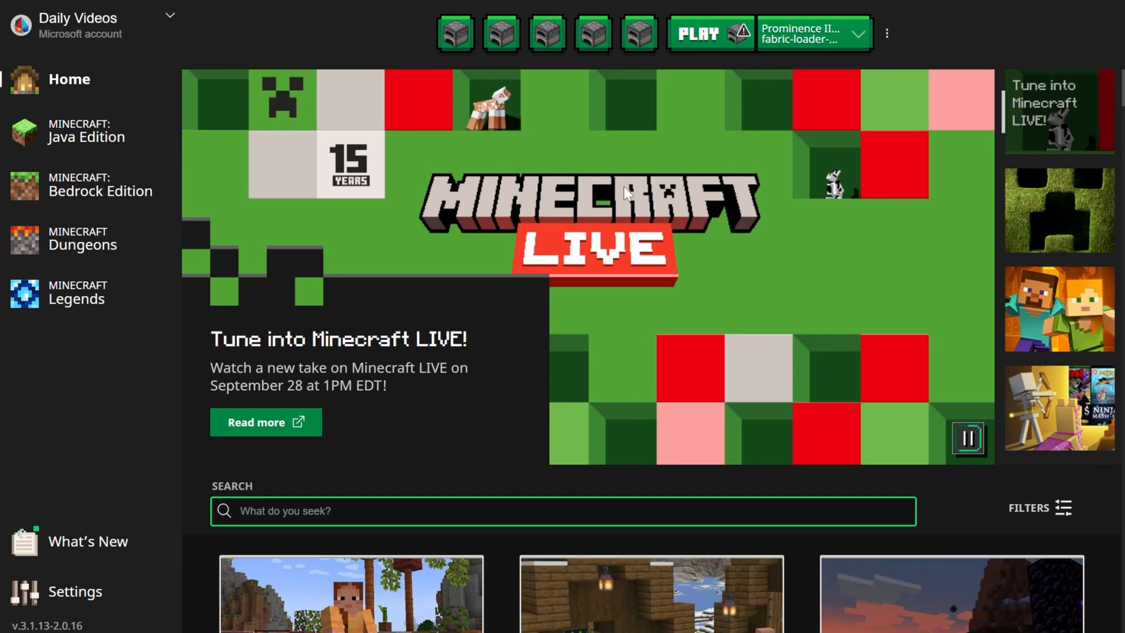
mouse_move(204, 82)
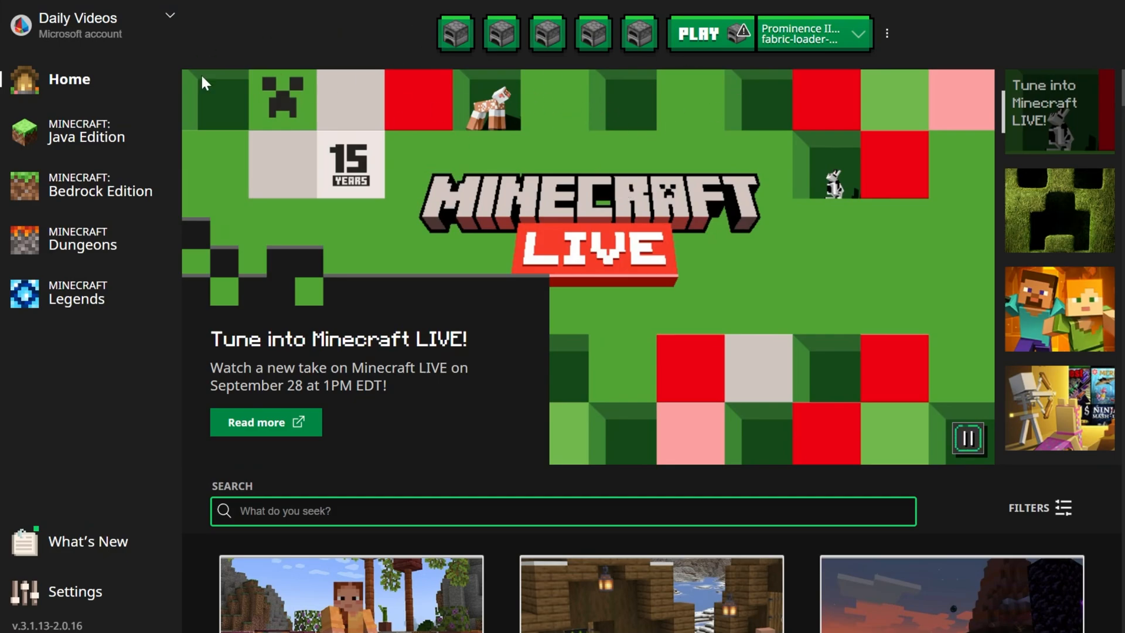
left_click(87, 131)
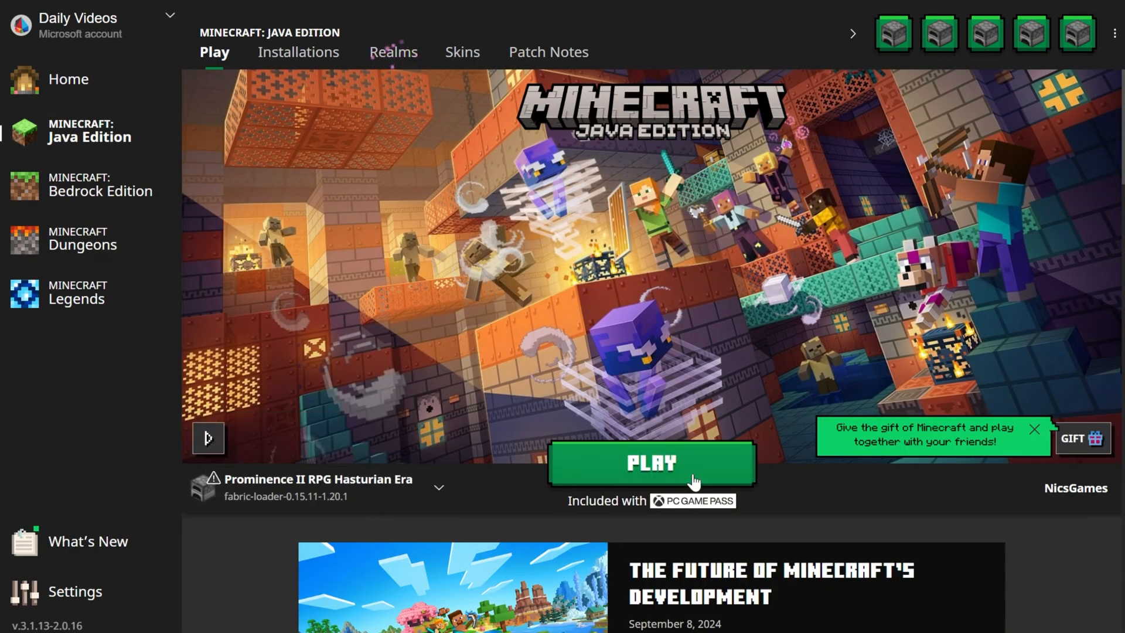
left_click(650, 463)
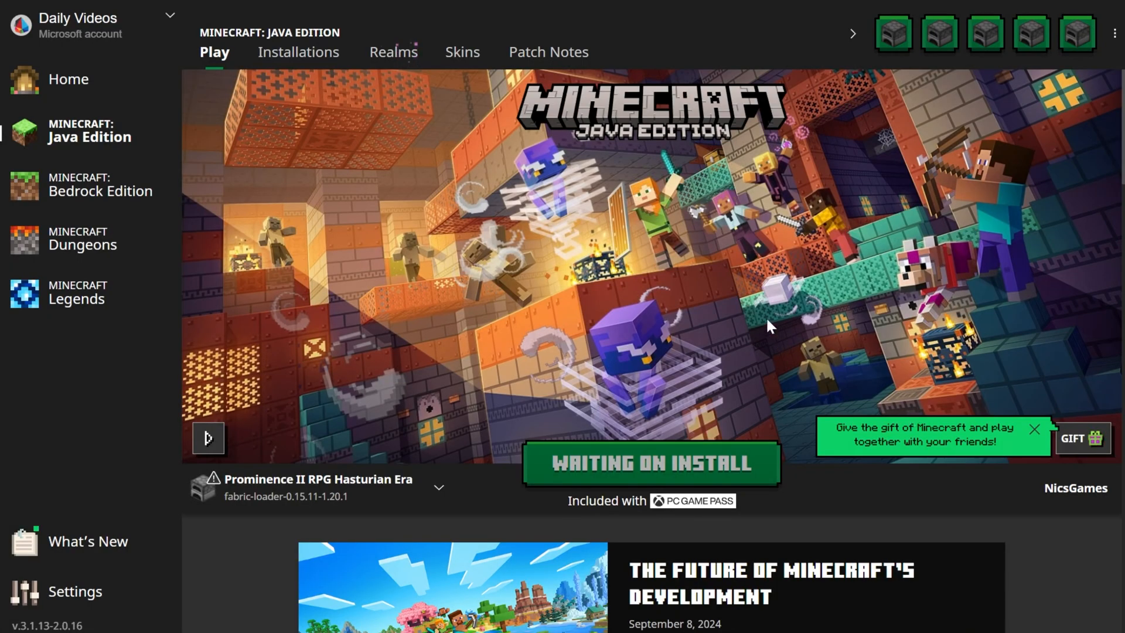
left_click(650, 463)
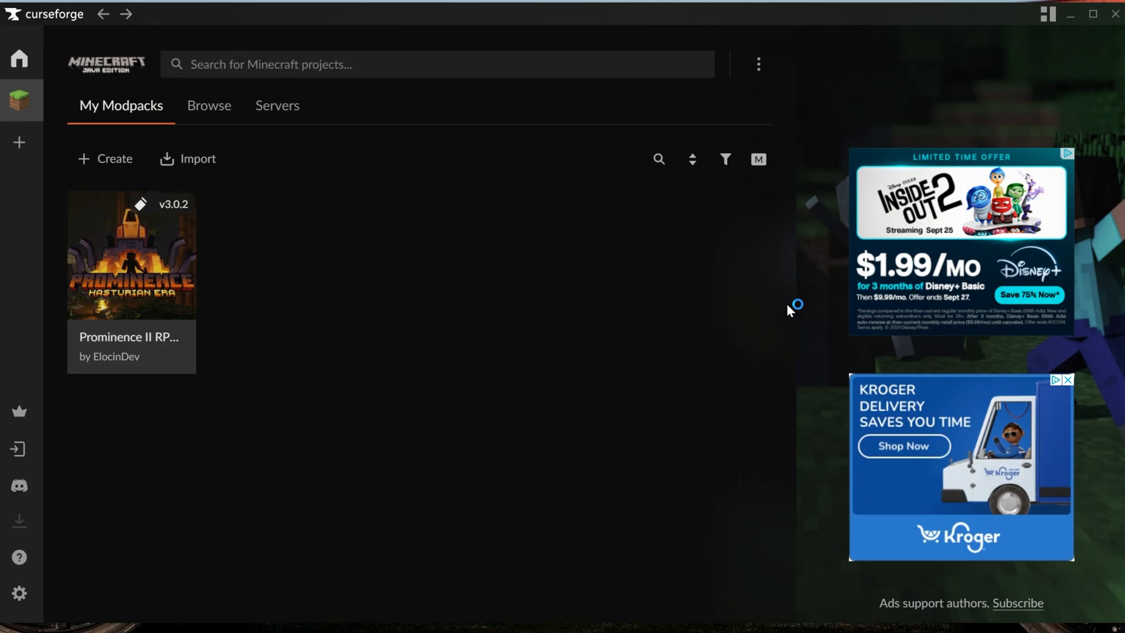
mouse_move(789, 310)
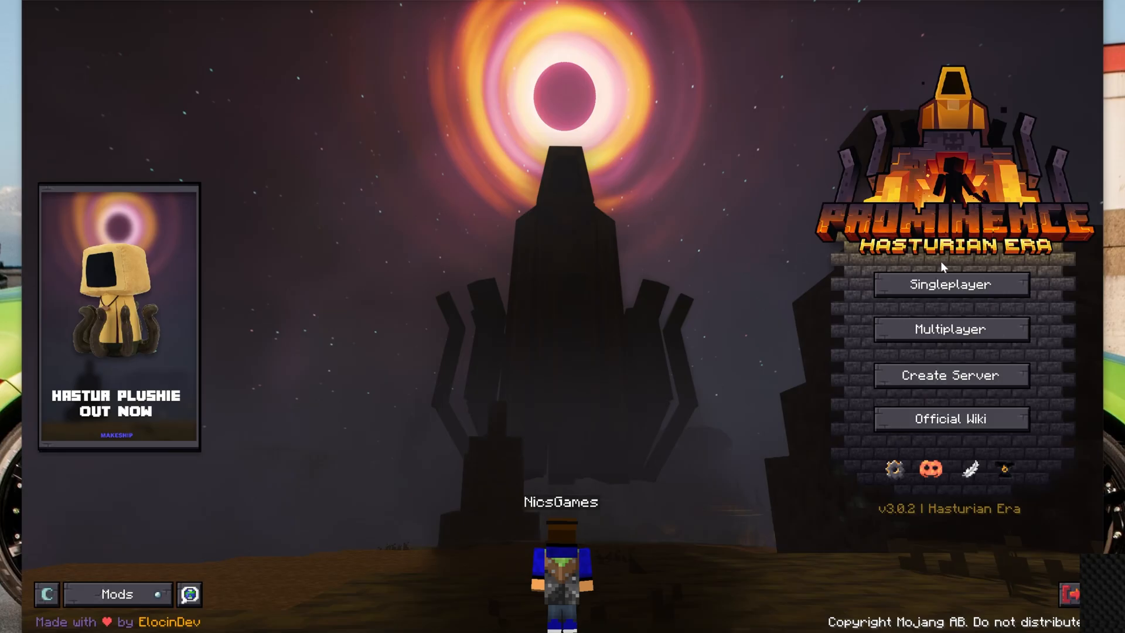
Join the SimpleGameHosting.com Prominence II server from the multiplayer list.
left_click(950, 330)
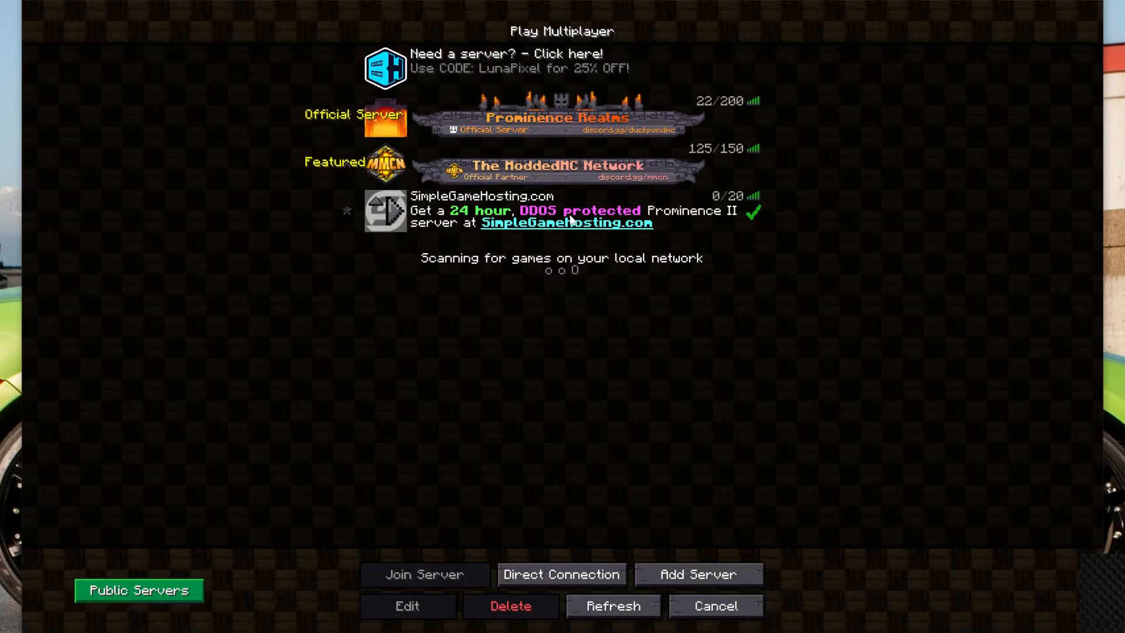
left_click(423, 574)
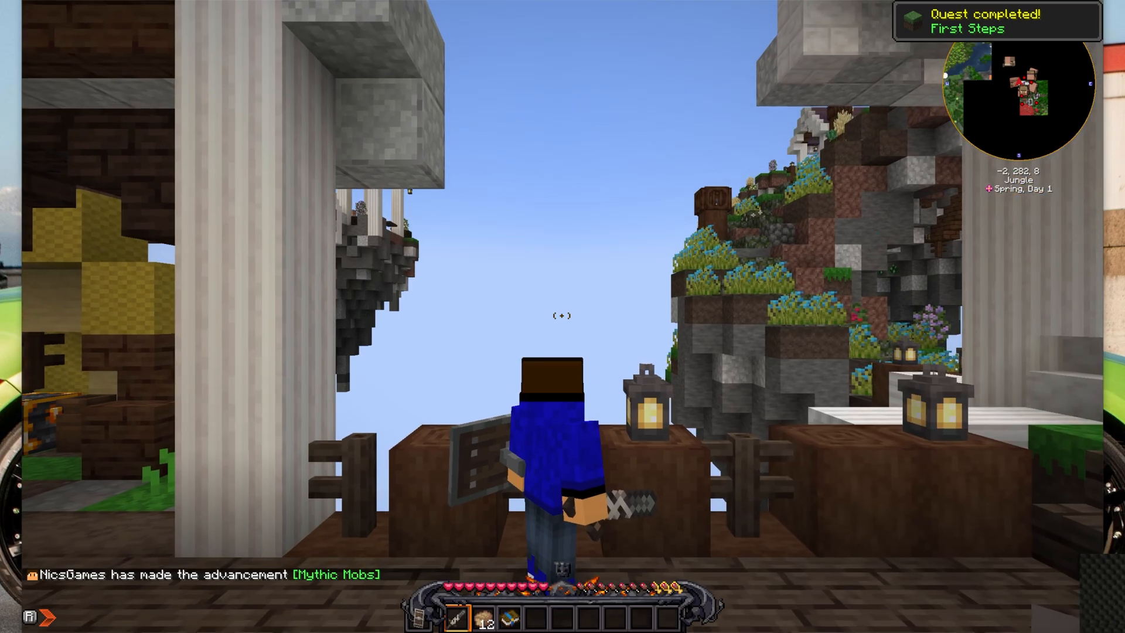
mouse_move(562, 316)
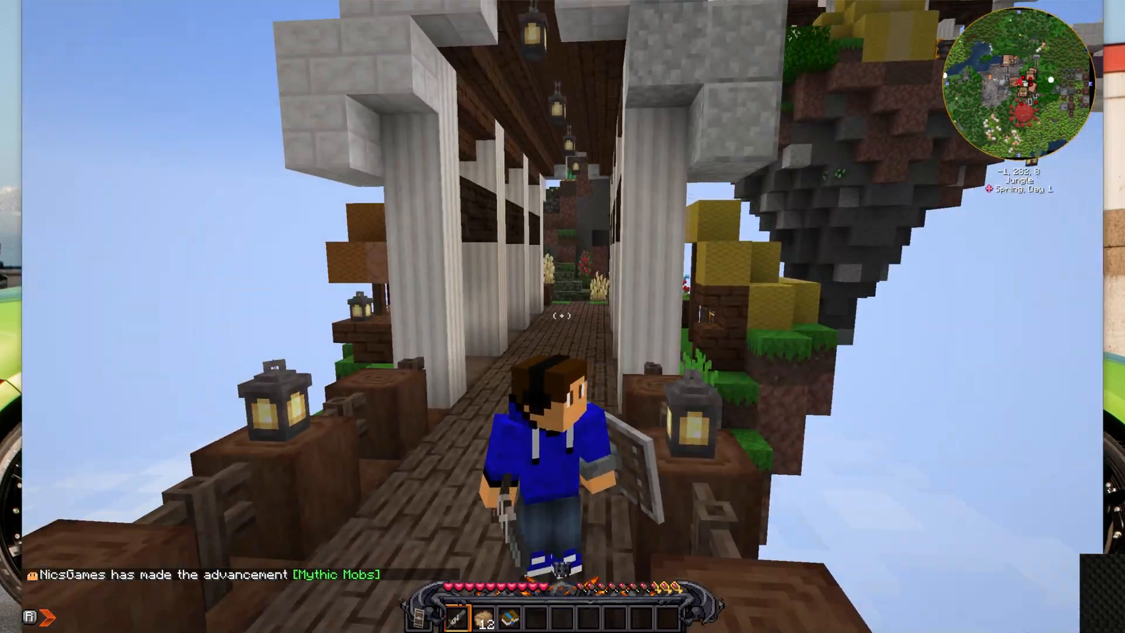
Walk forward along the bridge and through the pillared hall of the spawn town.
key("w")
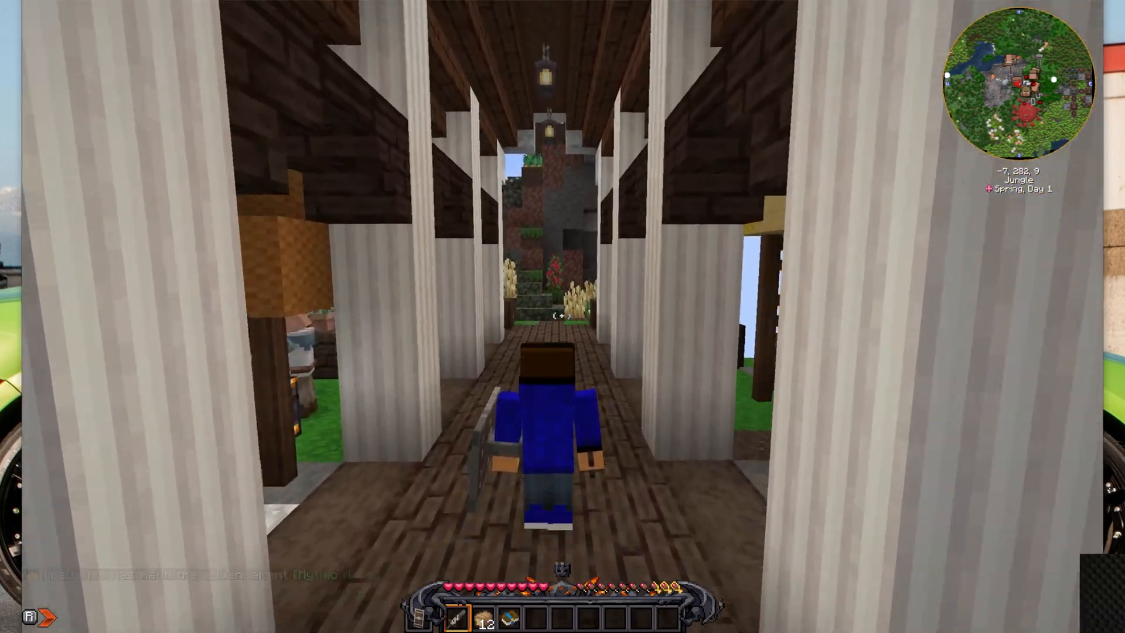
key("w")
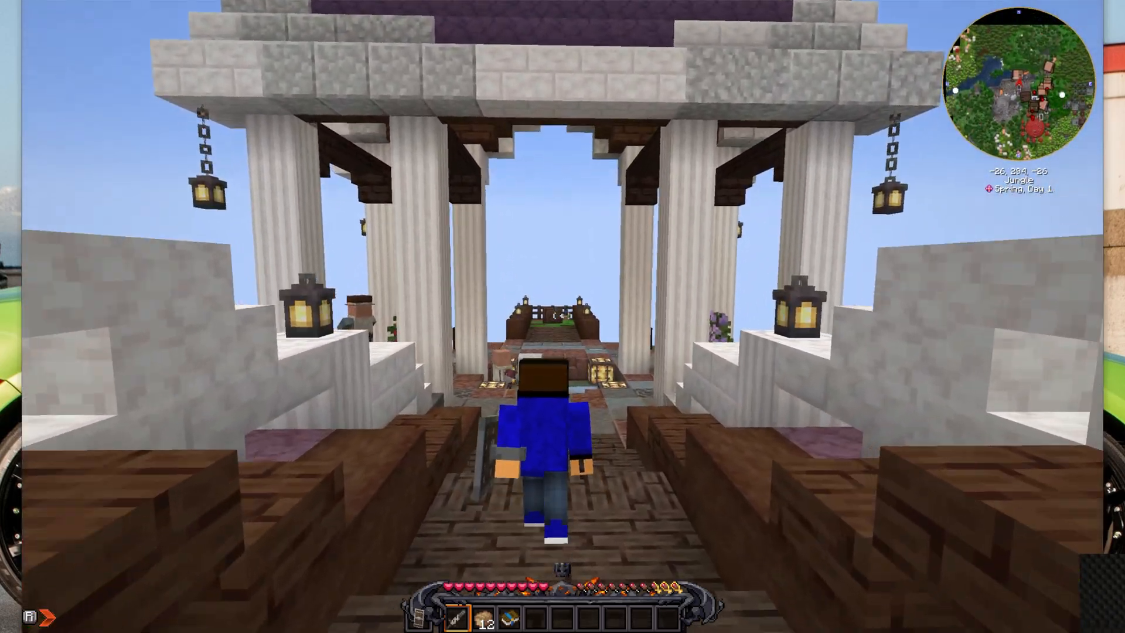
mouse_move(563, 316)
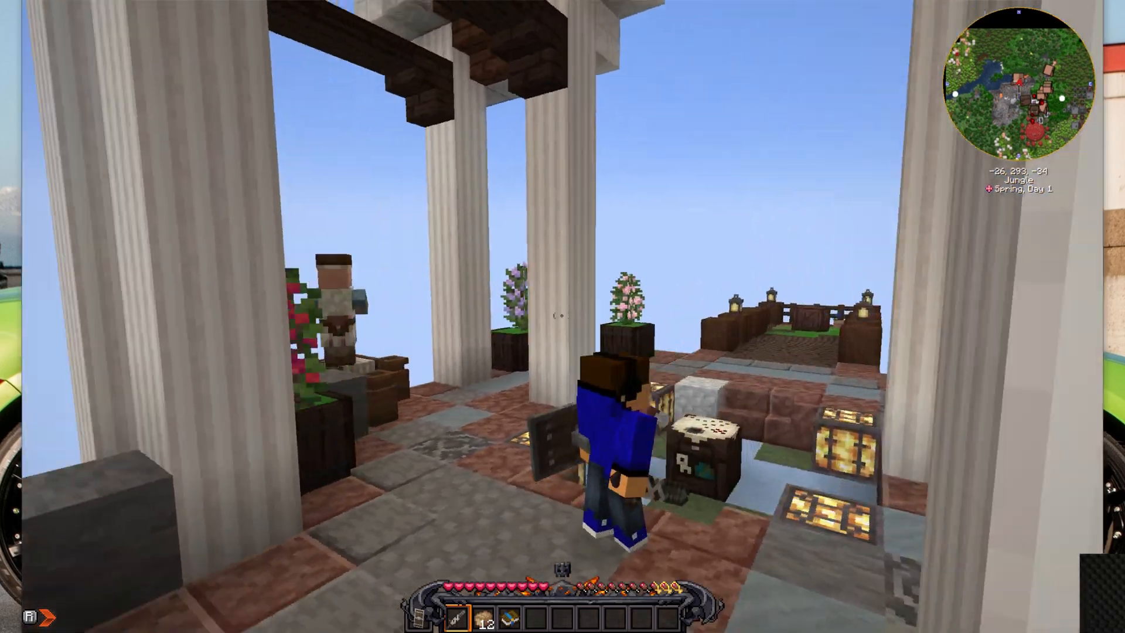
mouse_move(562, 316)
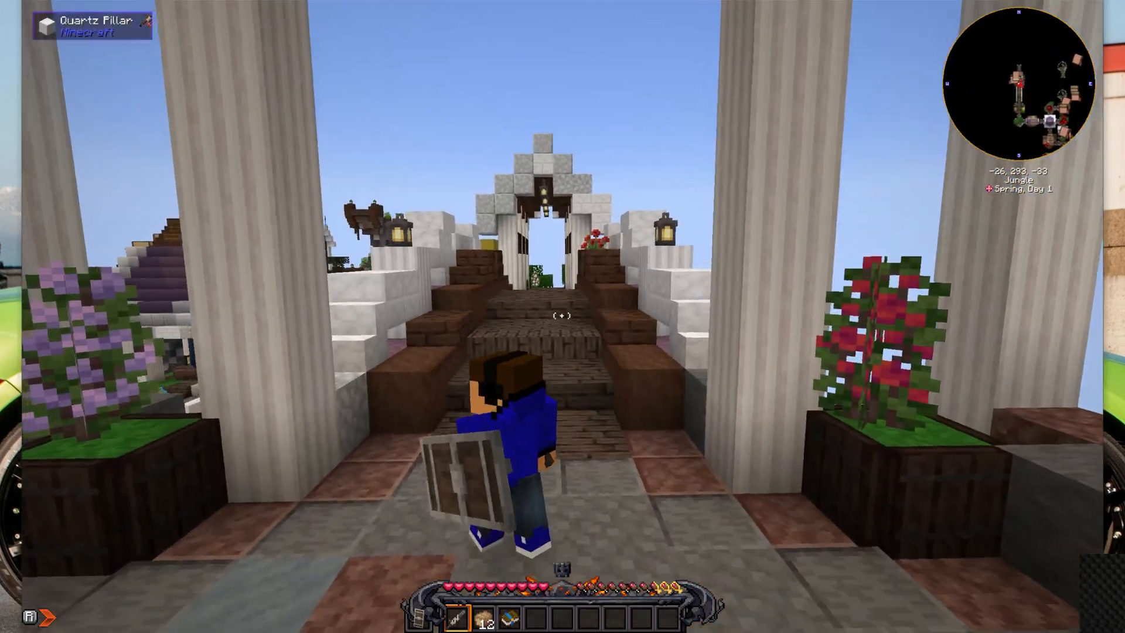